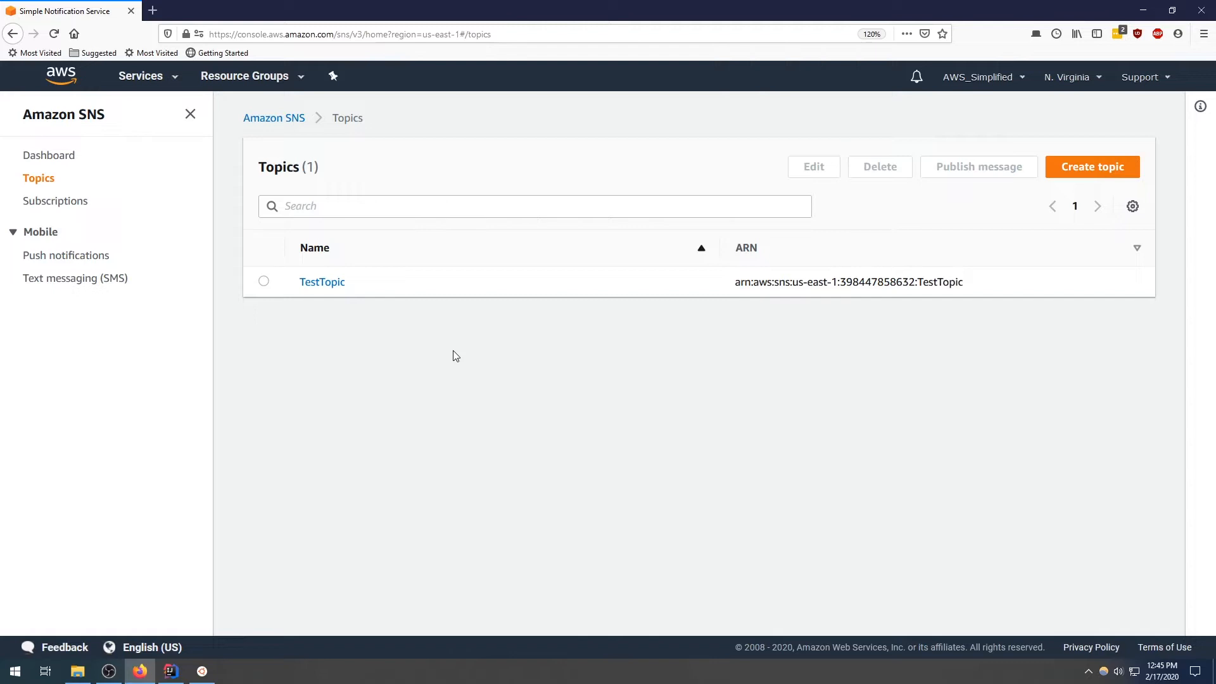
mouse_move(324, 305)
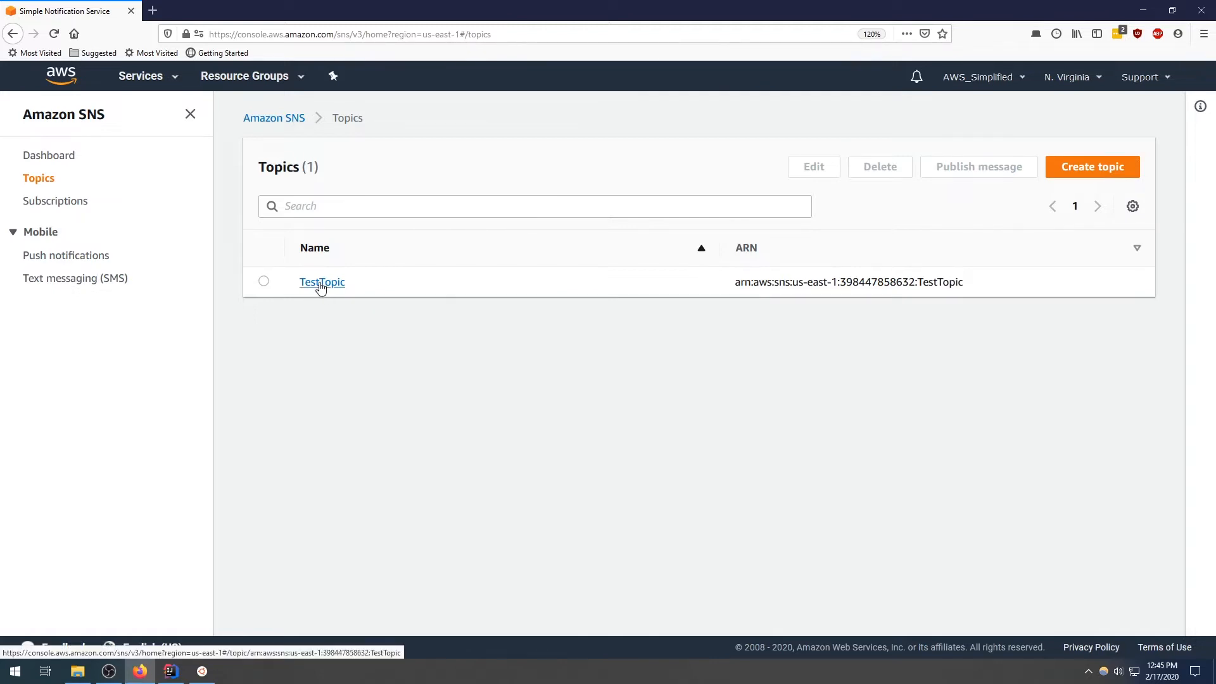
Open TestTopic's details to see its ARN and confirmed TestQueue subscription
click(322, 281)
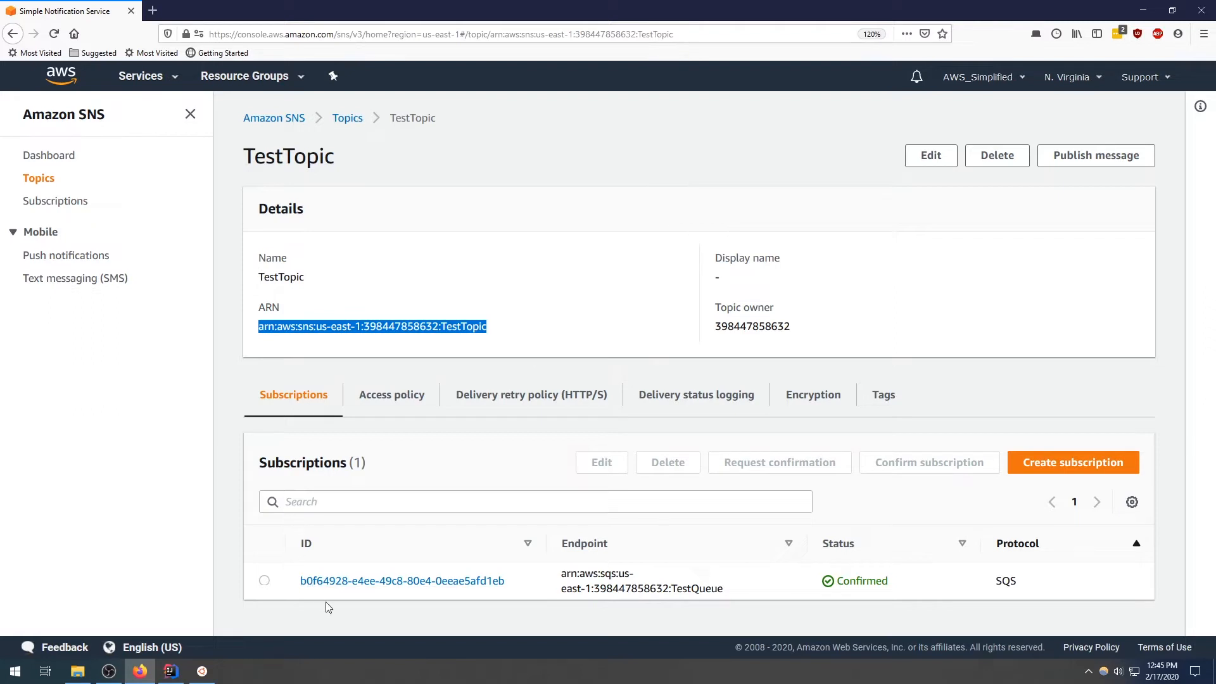
mouse_move(384, 593)
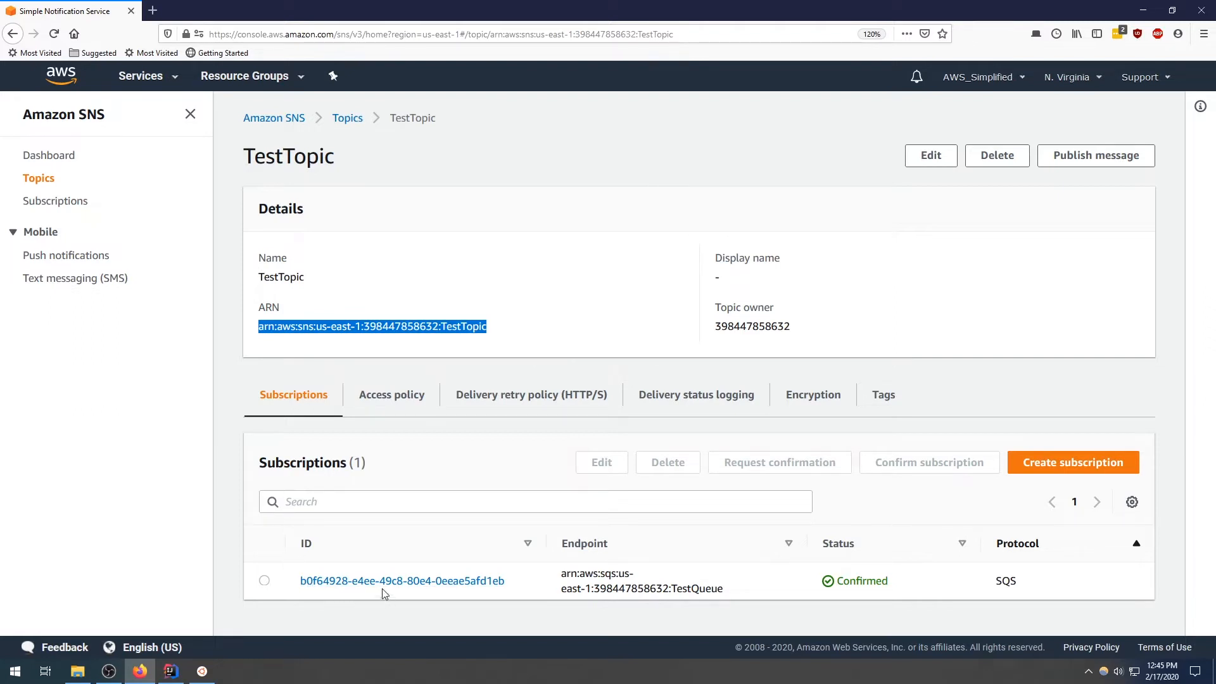
mouse_move(607, 583)
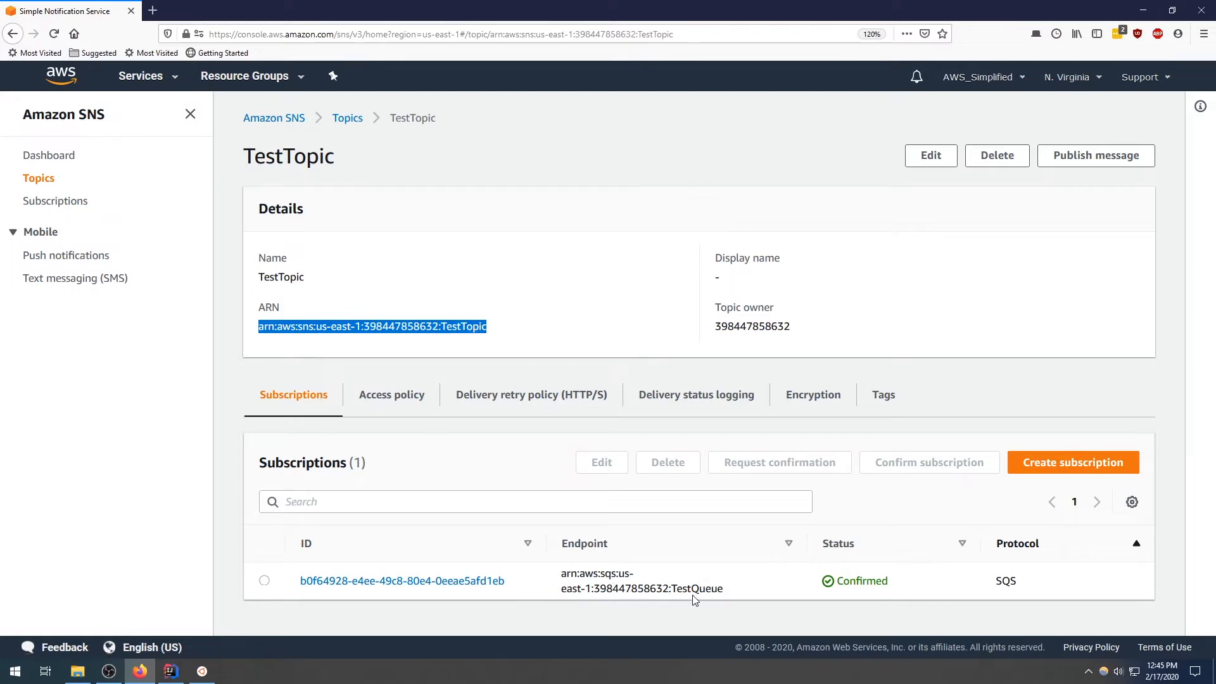
Switch to the Simple Queue Service console through the AWS Services menu
click(141, 76)
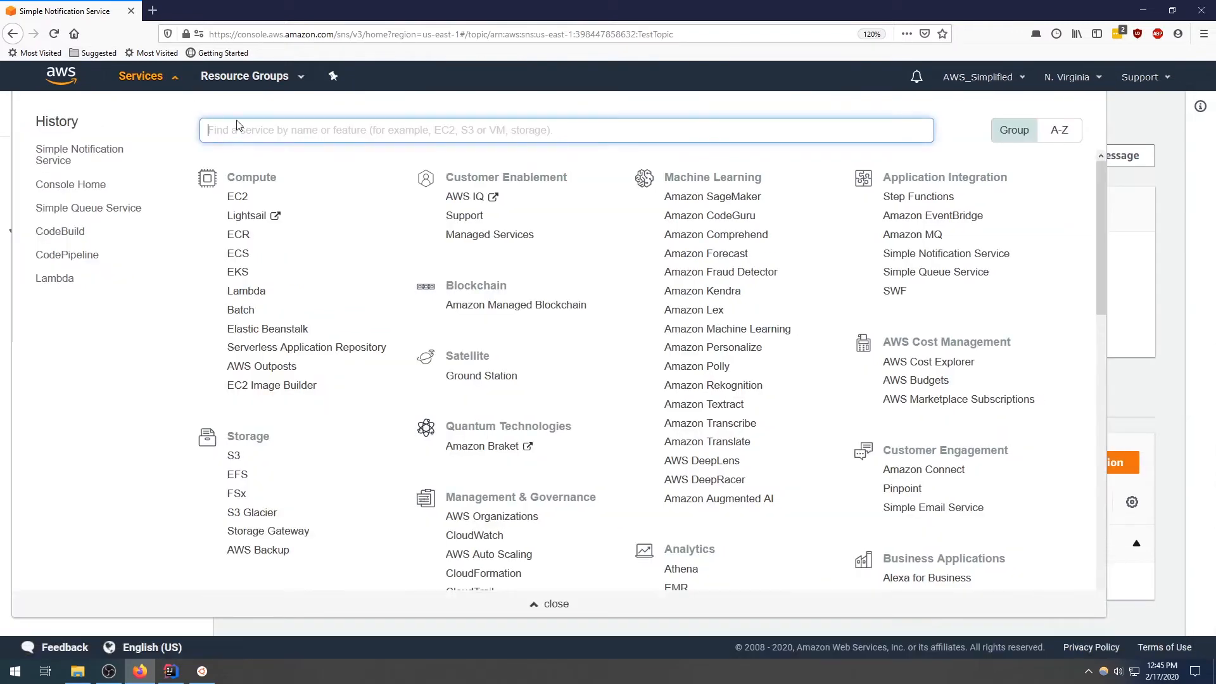
click(934, 272)
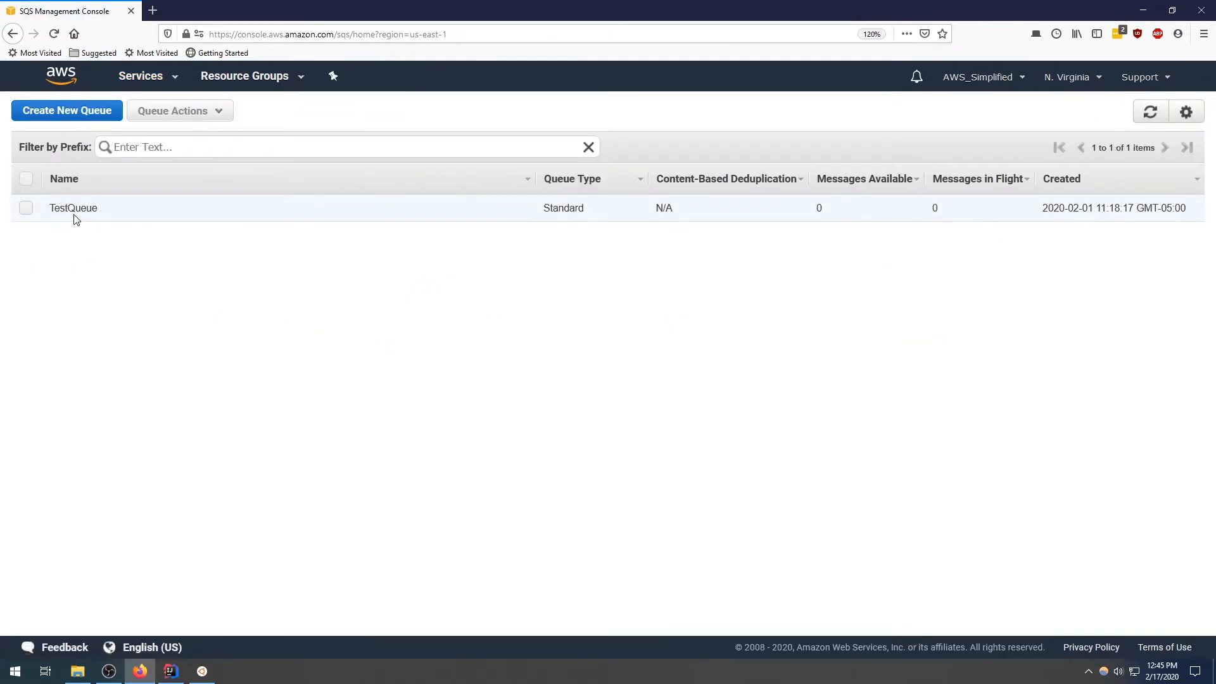
mouse_move(835, 222)
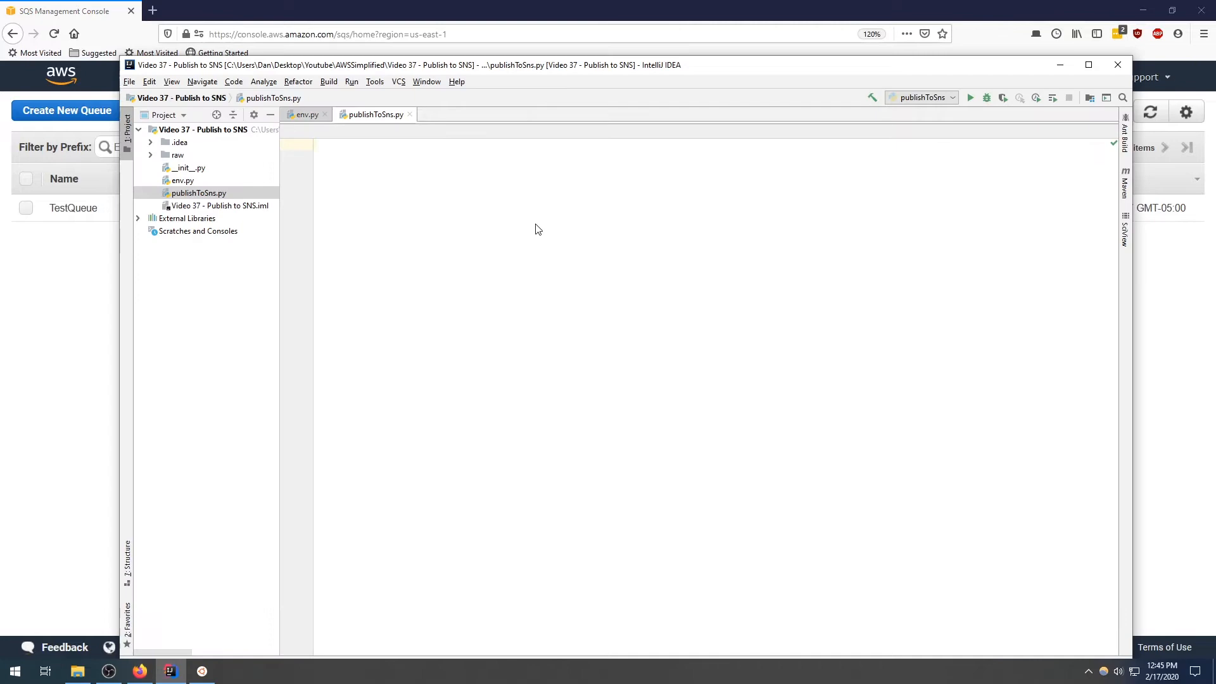
Write import boto3, import json, import env and def main(): in publishToSns.py
click(1088, 64)
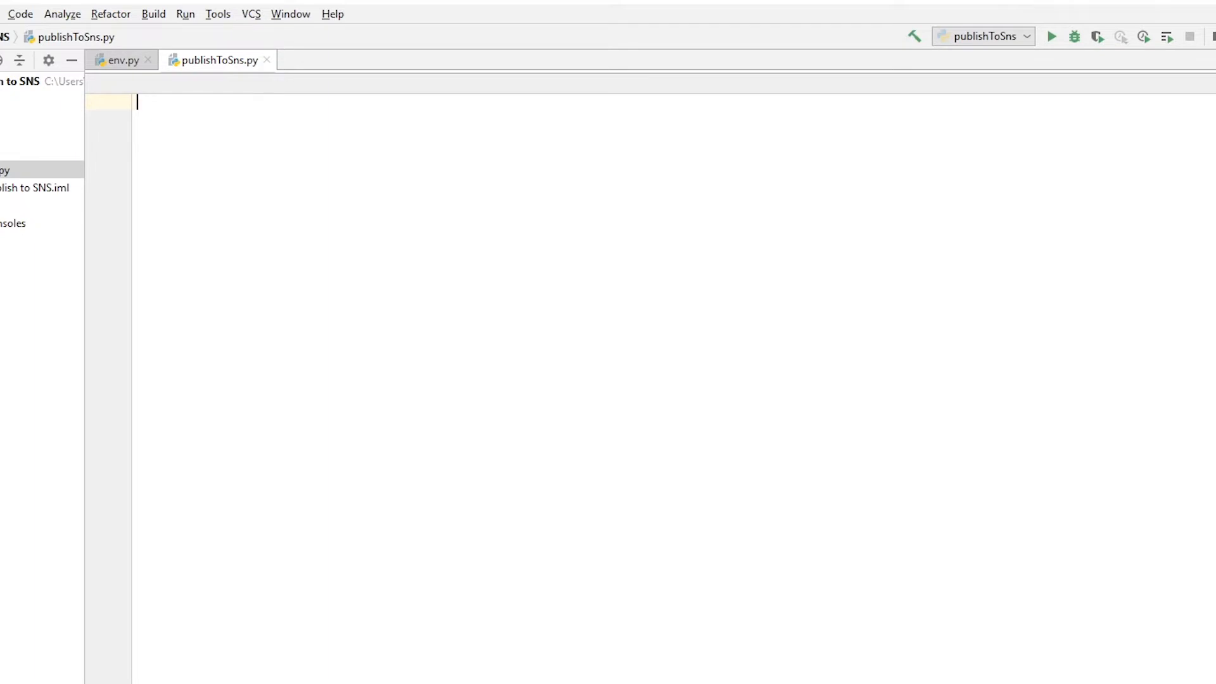
text(import bo)
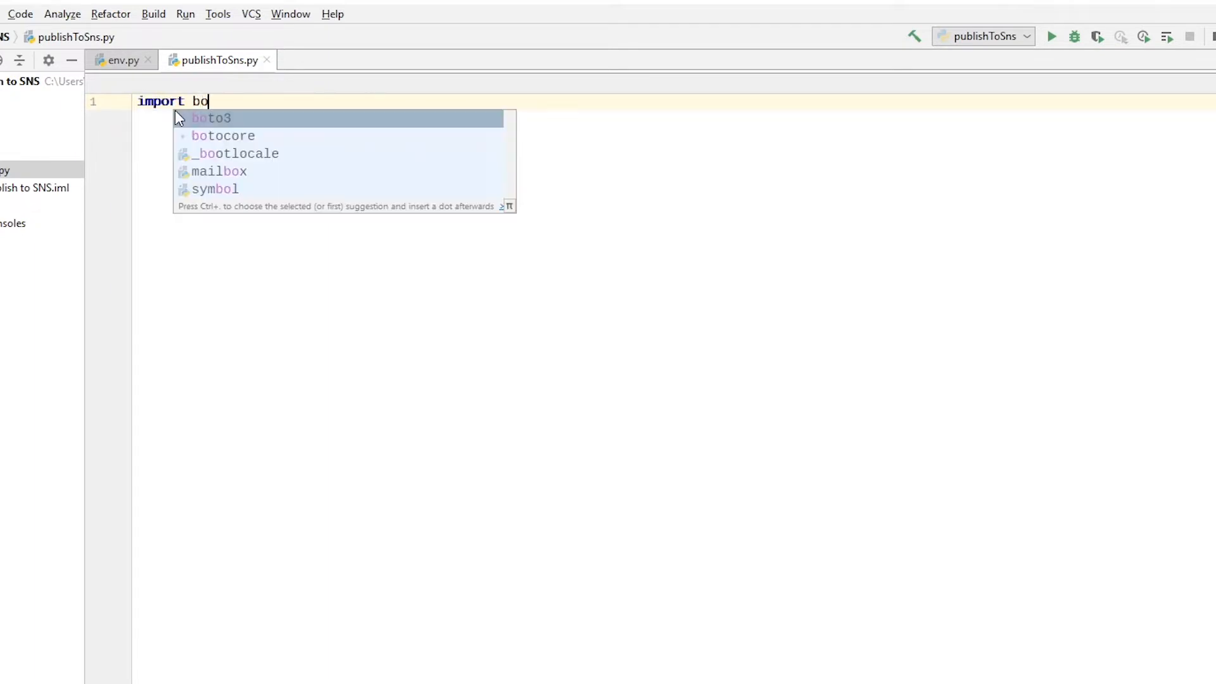
key(Enter)
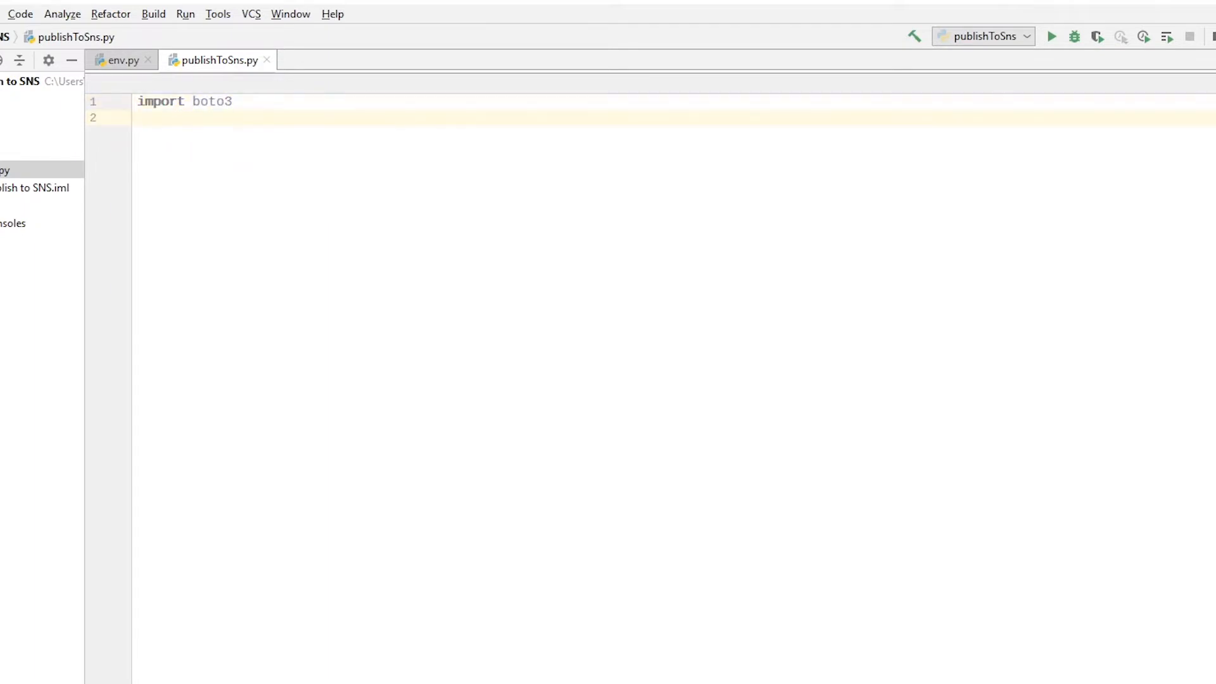
text(import json)
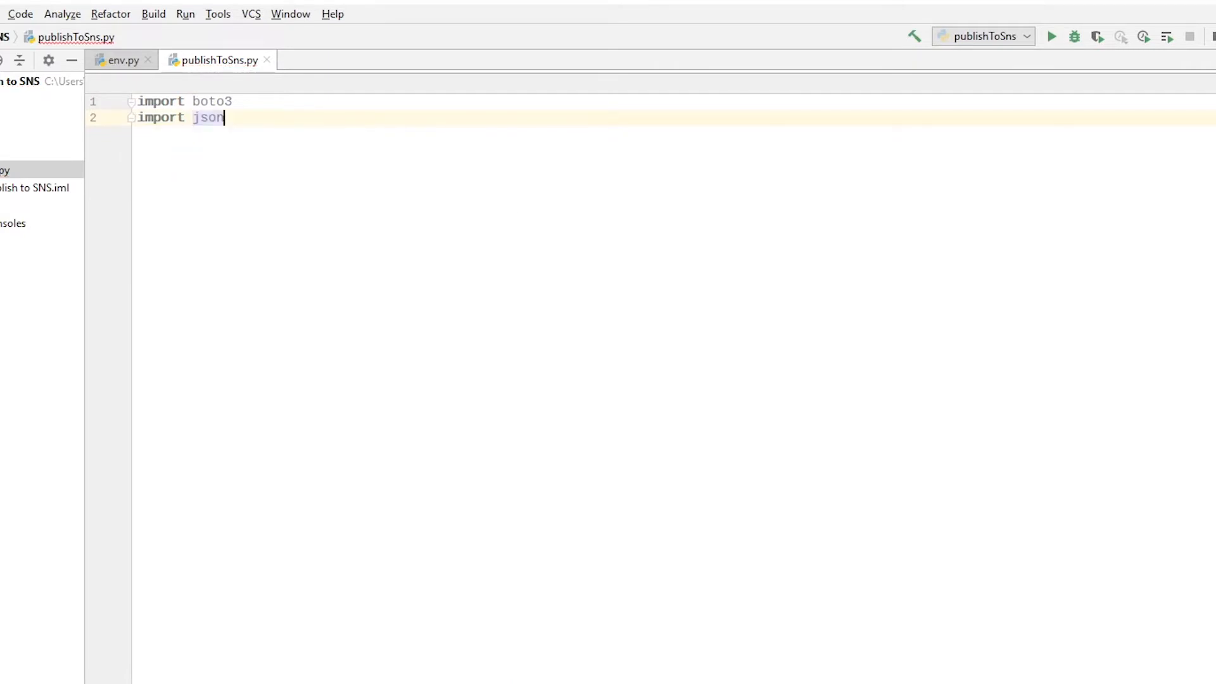
text(import env)
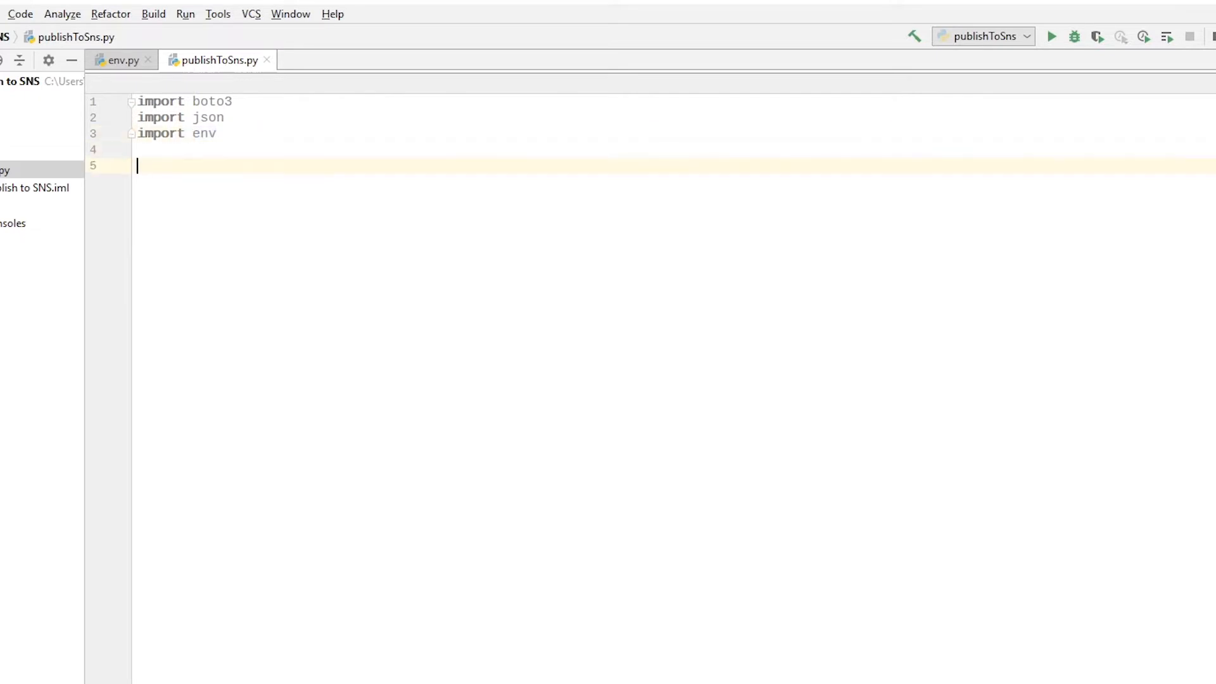
text(def main():)
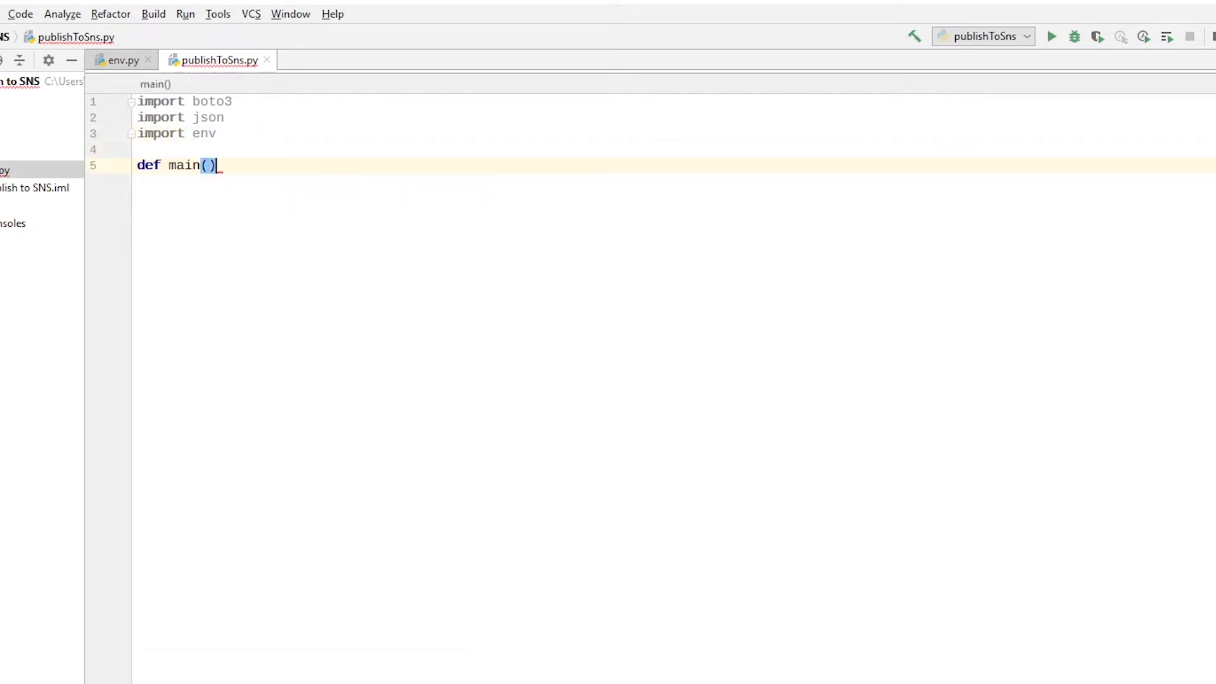
text(:)
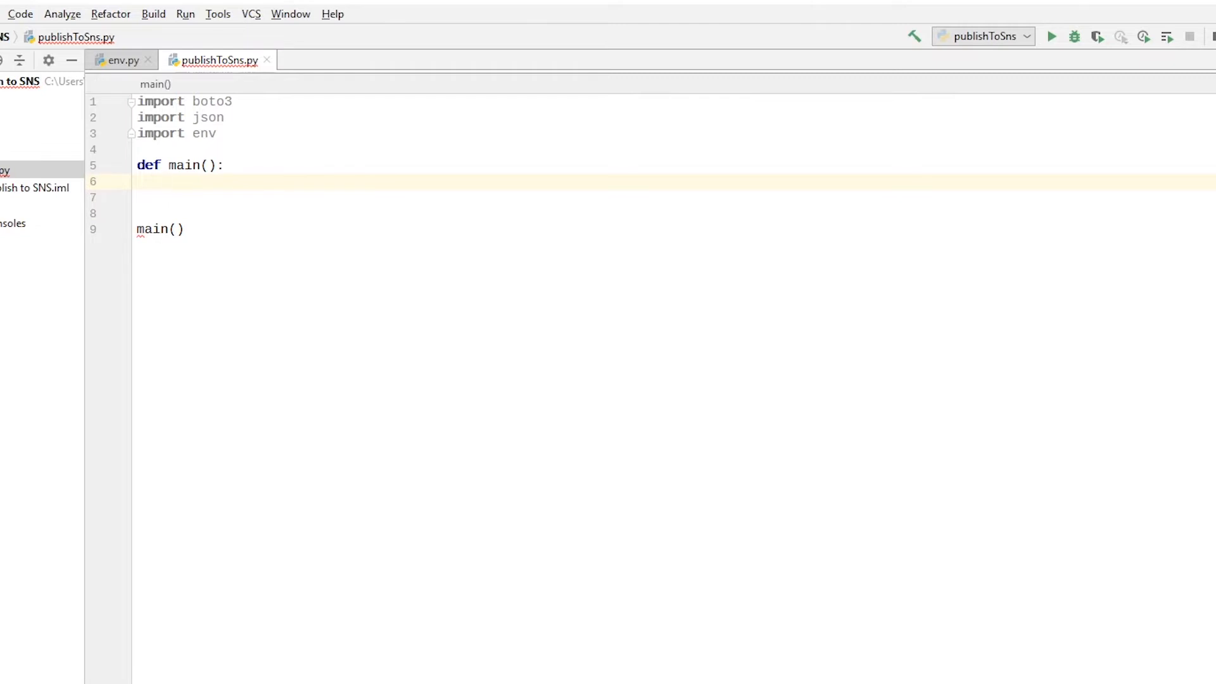
Define topicArn and start snsClient = boto3.client('sns') with aws_access_key_id from env
text(topicArn = 'arn:aws:sns:us-east-1:398447858632:TestTopic)
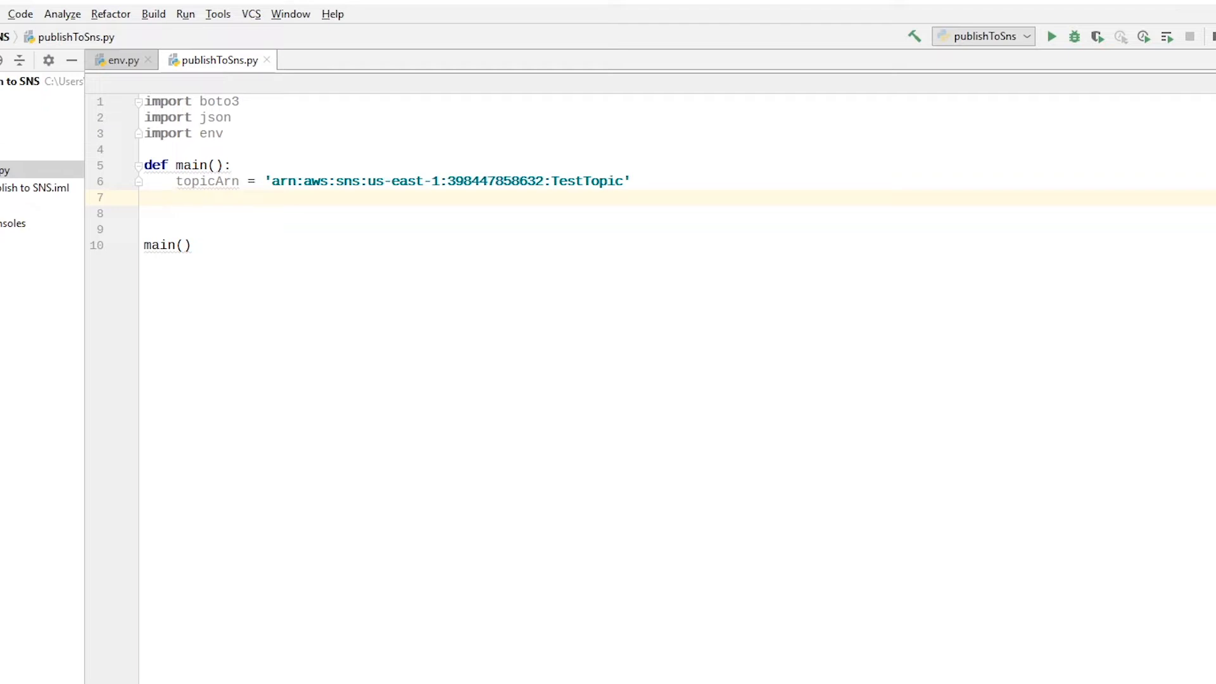
text(snsClient =)
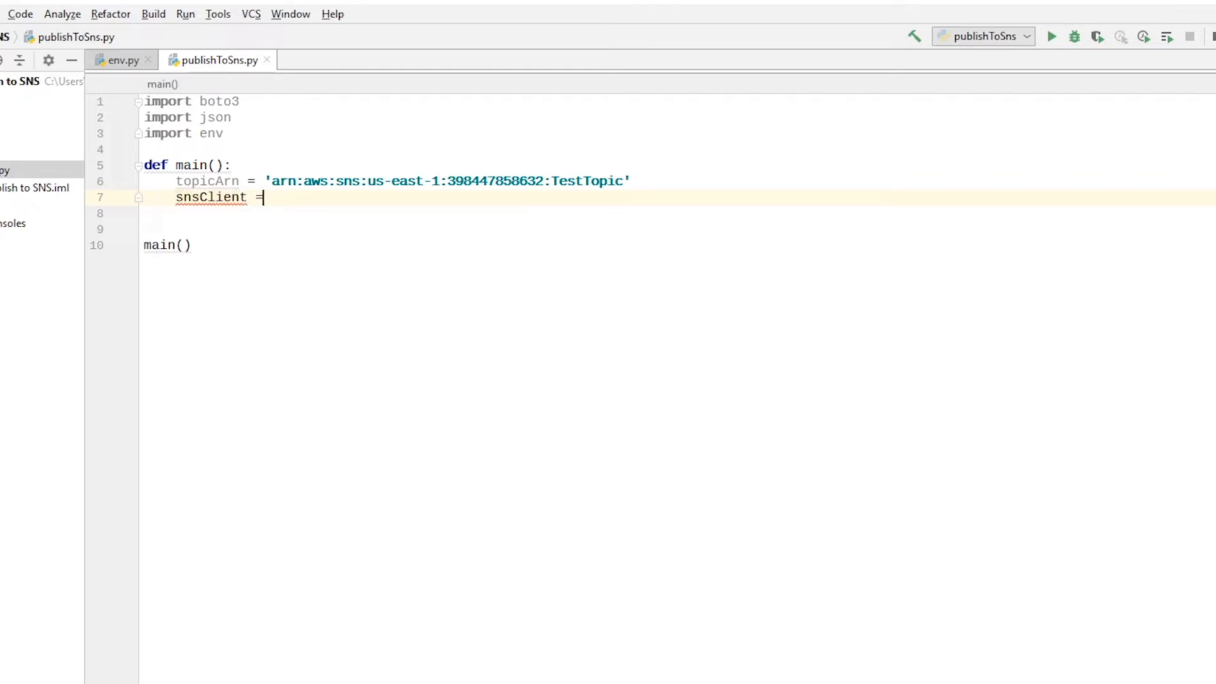
text(boto3.client()
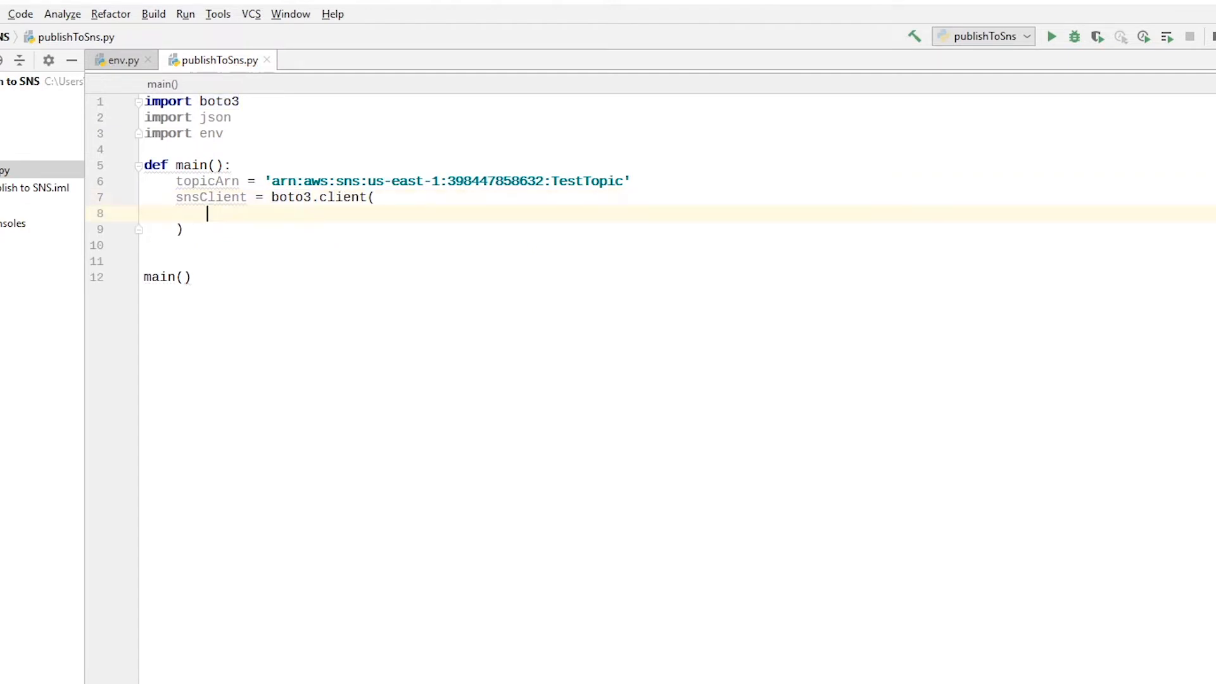
text('sns',)
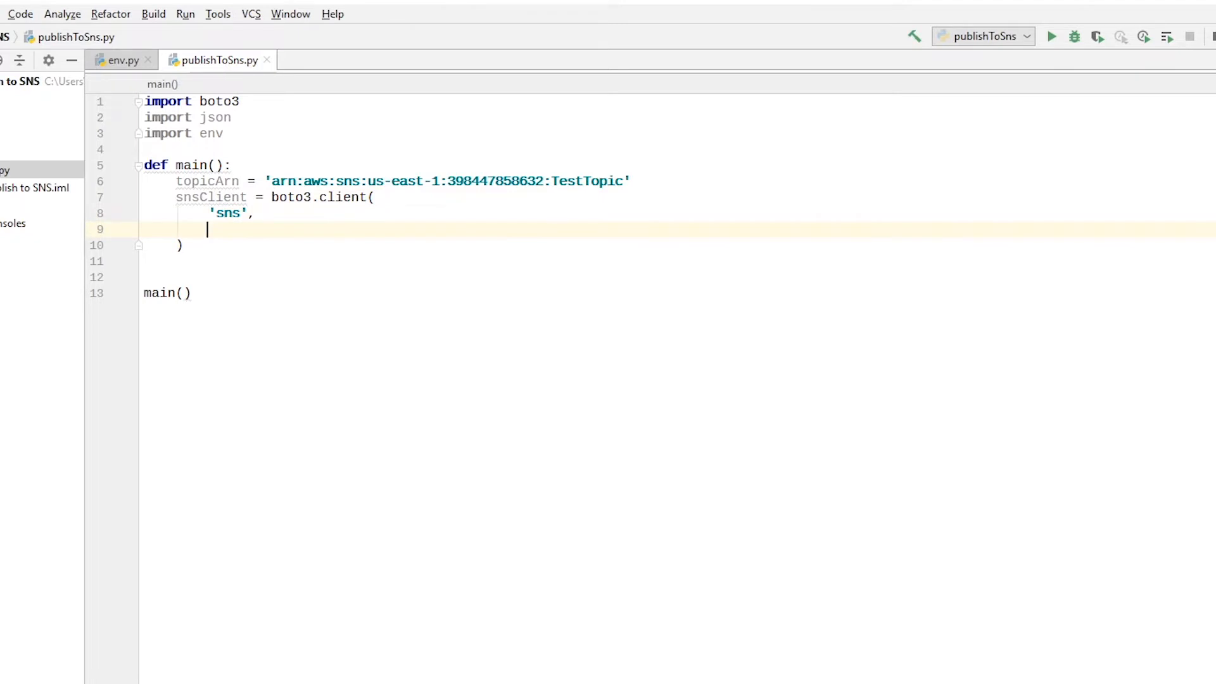
text(aws_s)
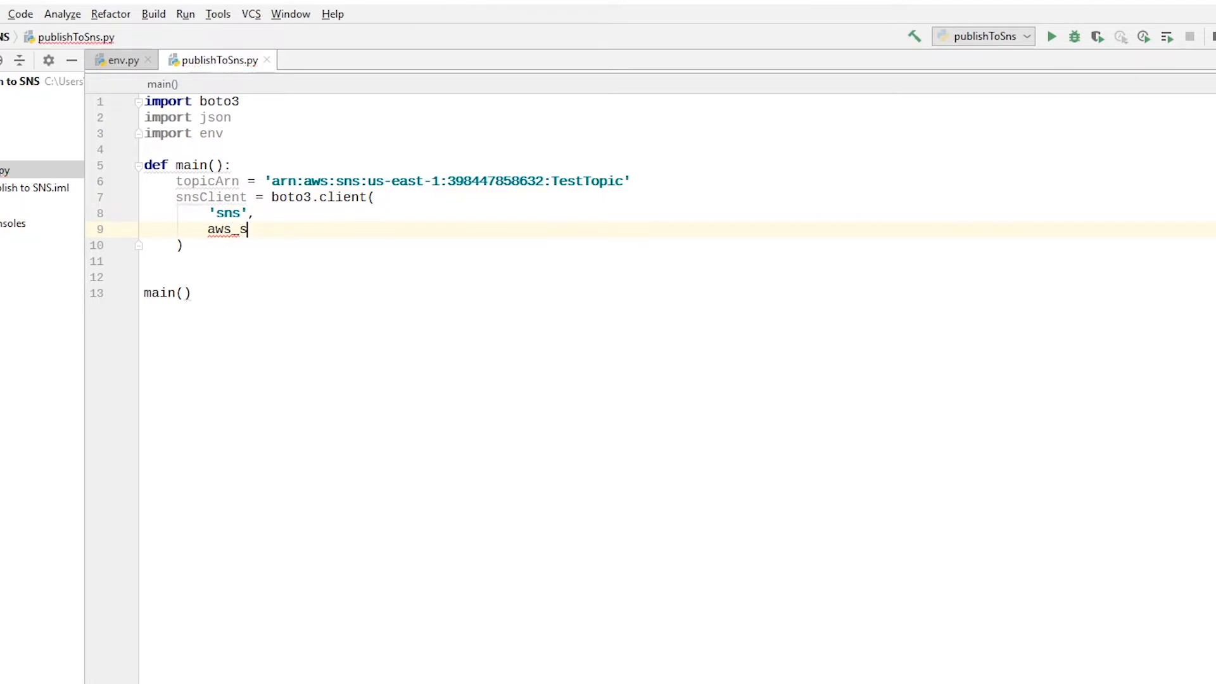
text(ecre)
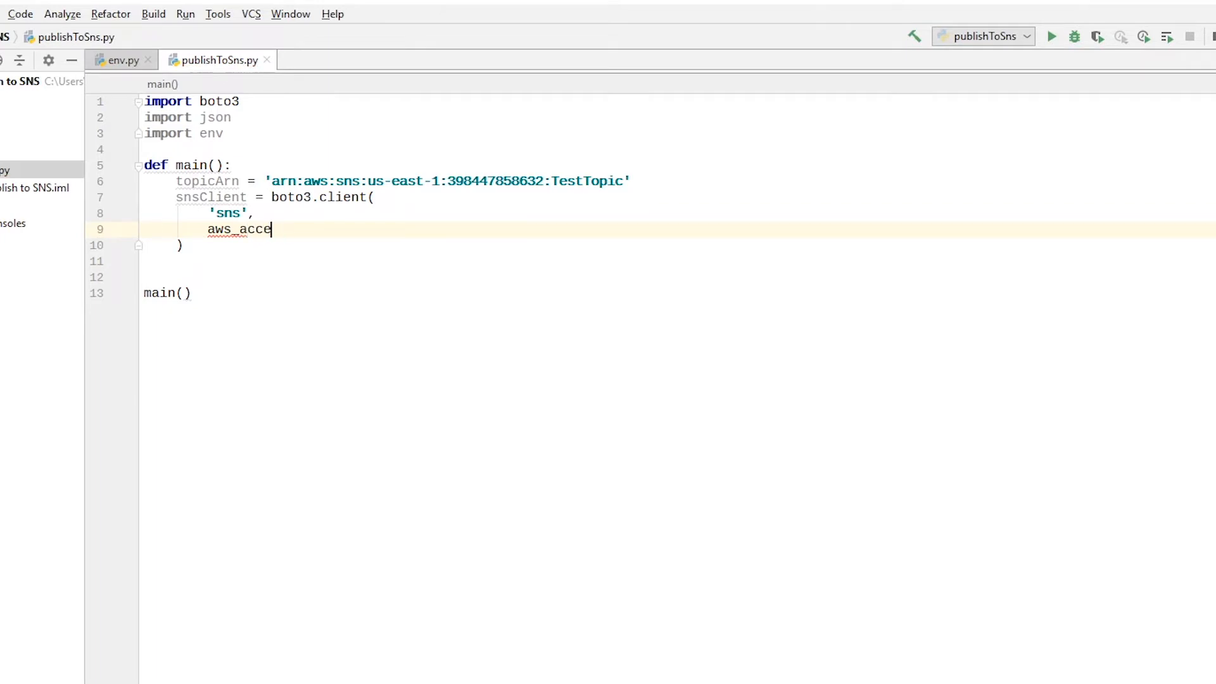
text(ss_ke)
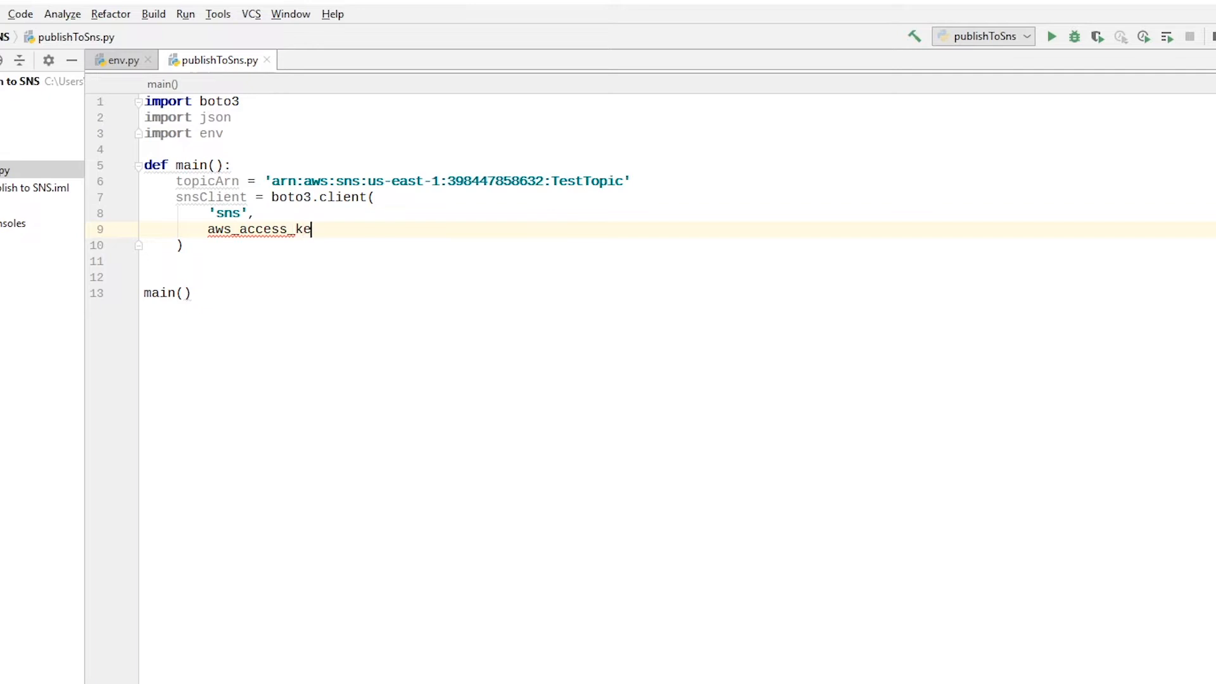
text(y_id=)
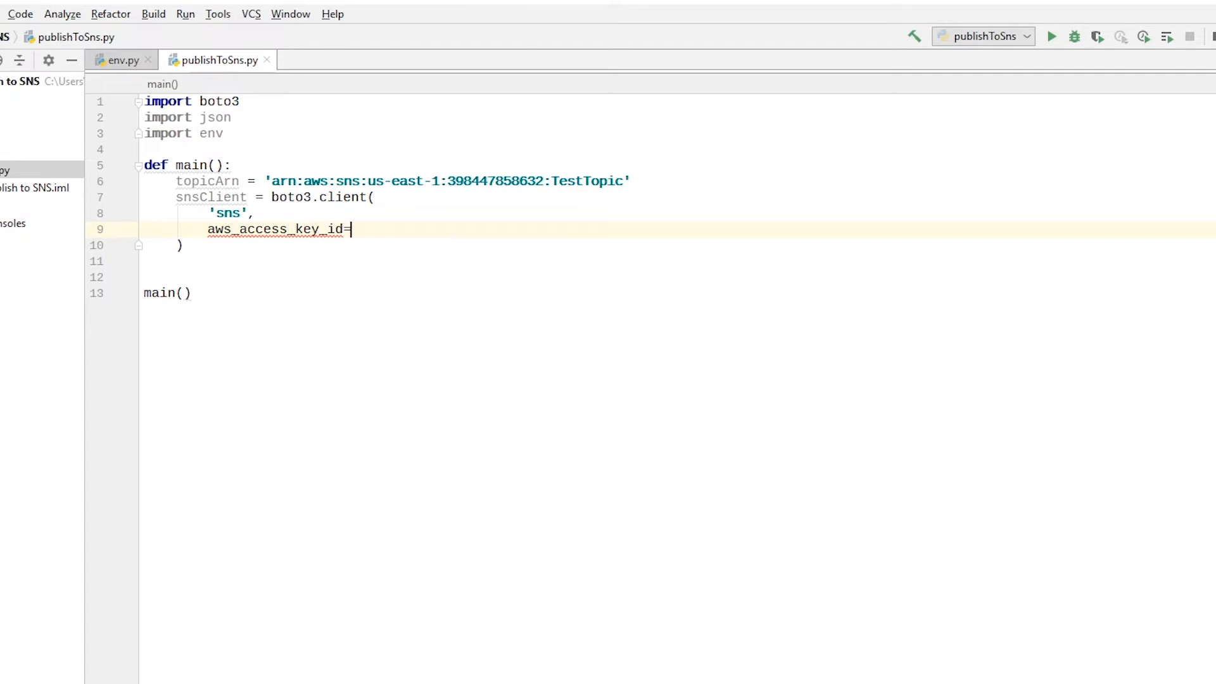
text(env.accessKey)
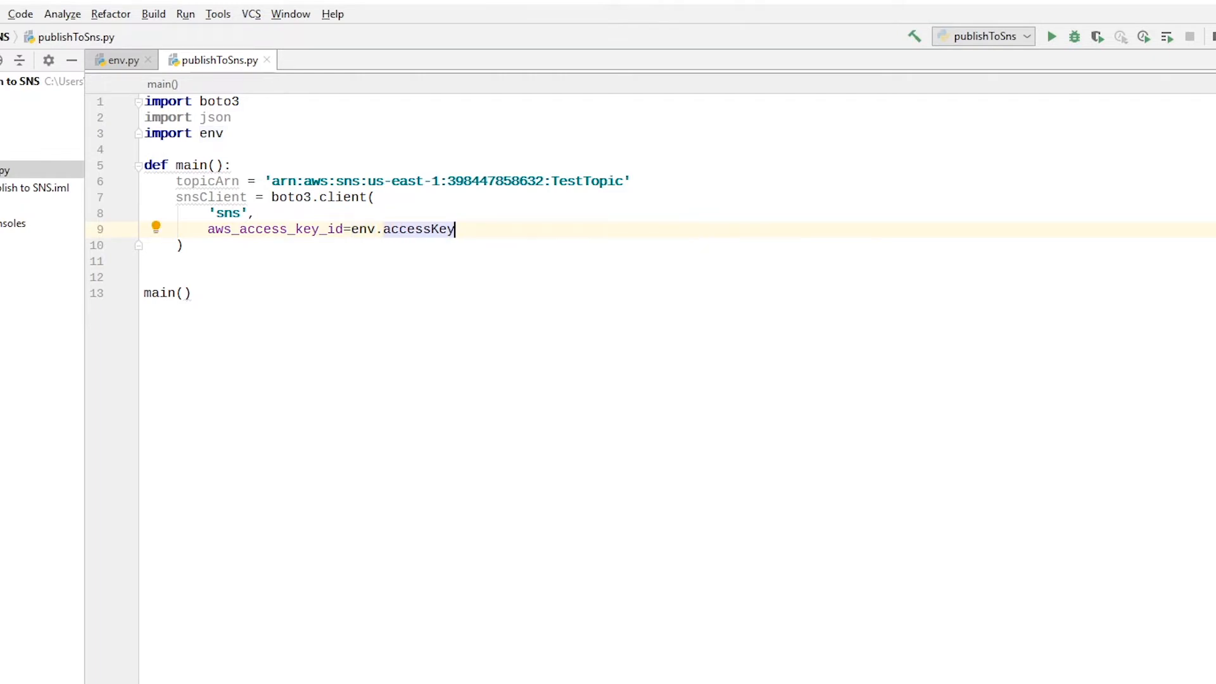
Add aws_secret_access_key=env.secretKey and region_name='us-east-1' to the client call
text(,)
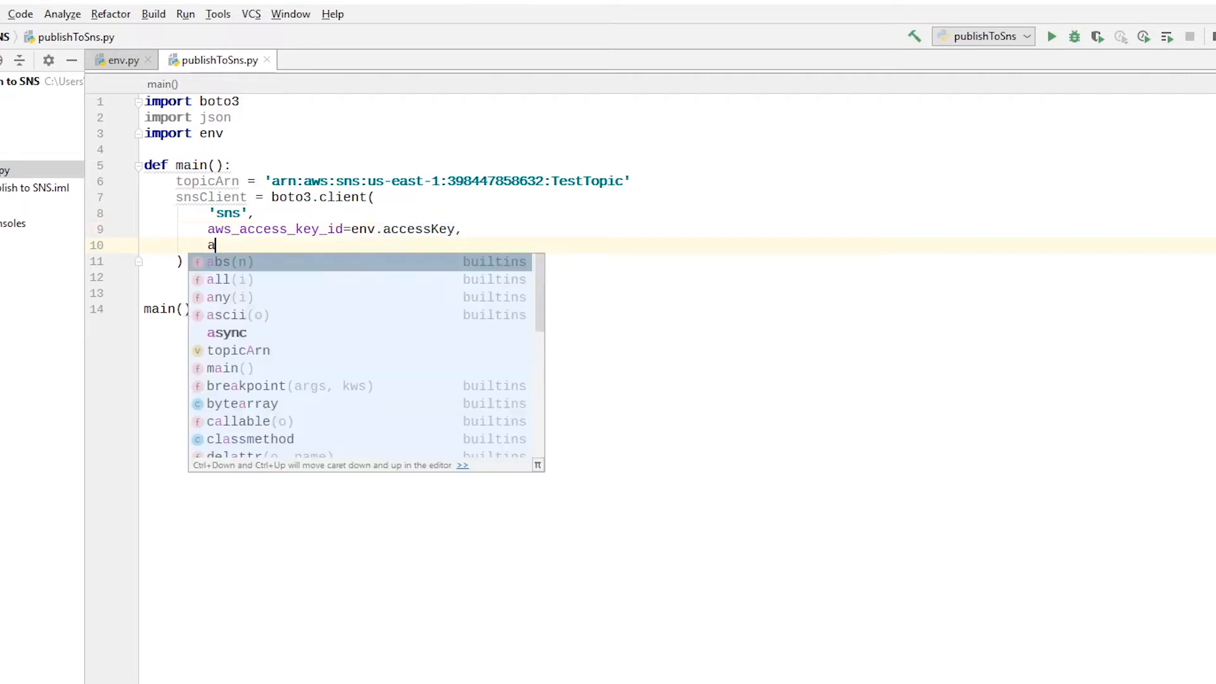
text(ws_secre)
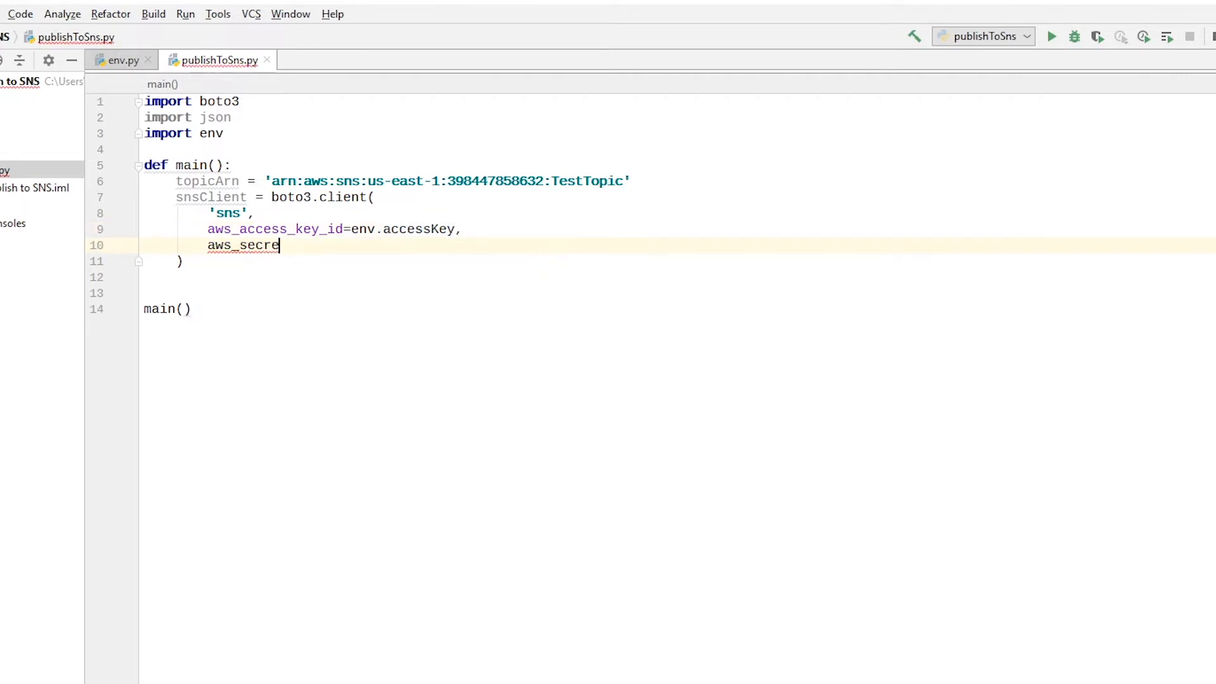
text(t_access_)
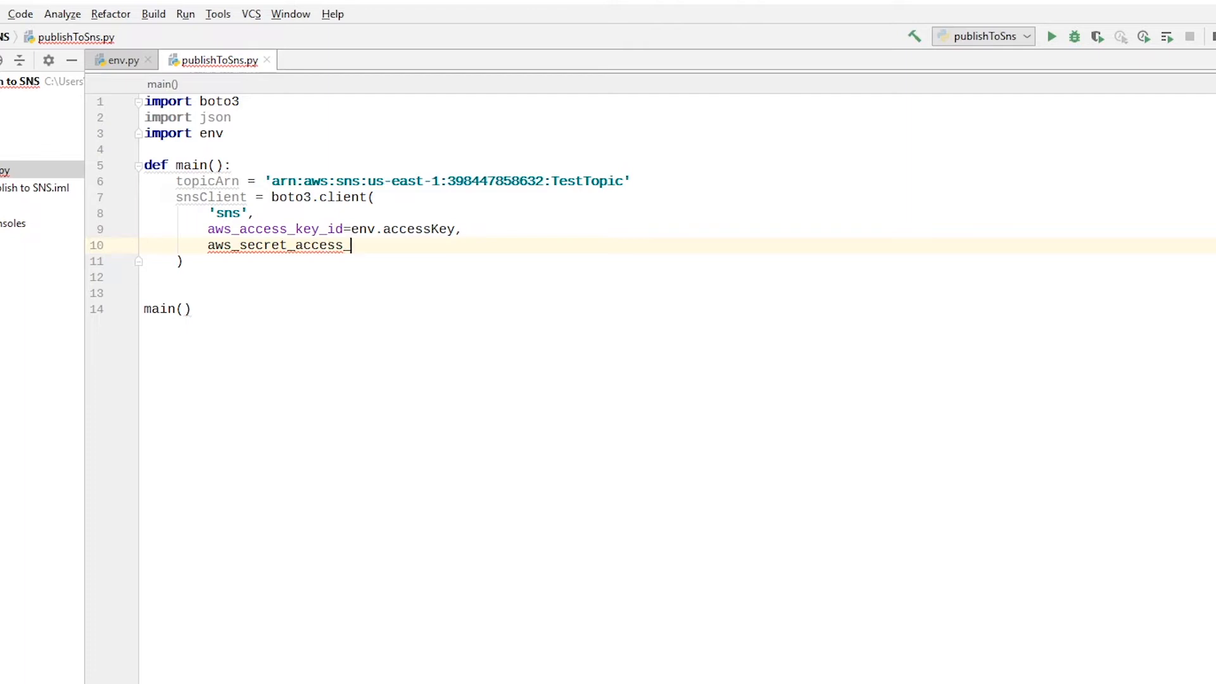
text(key=env)
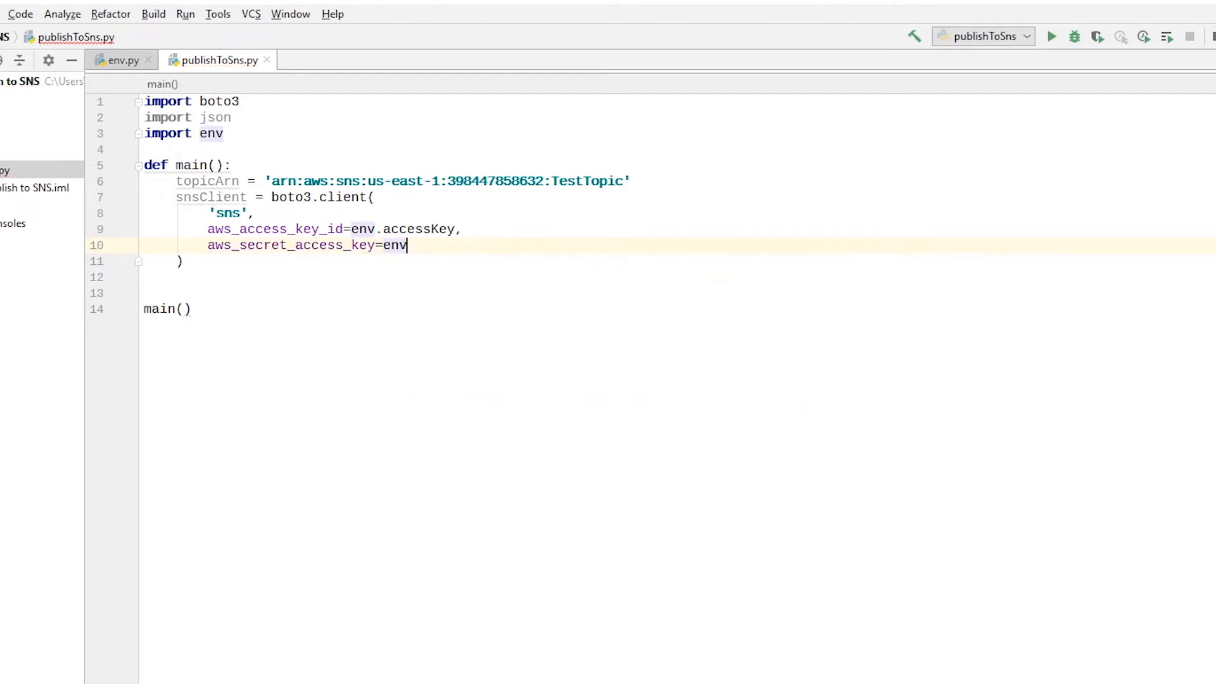
text(.secretKey,)
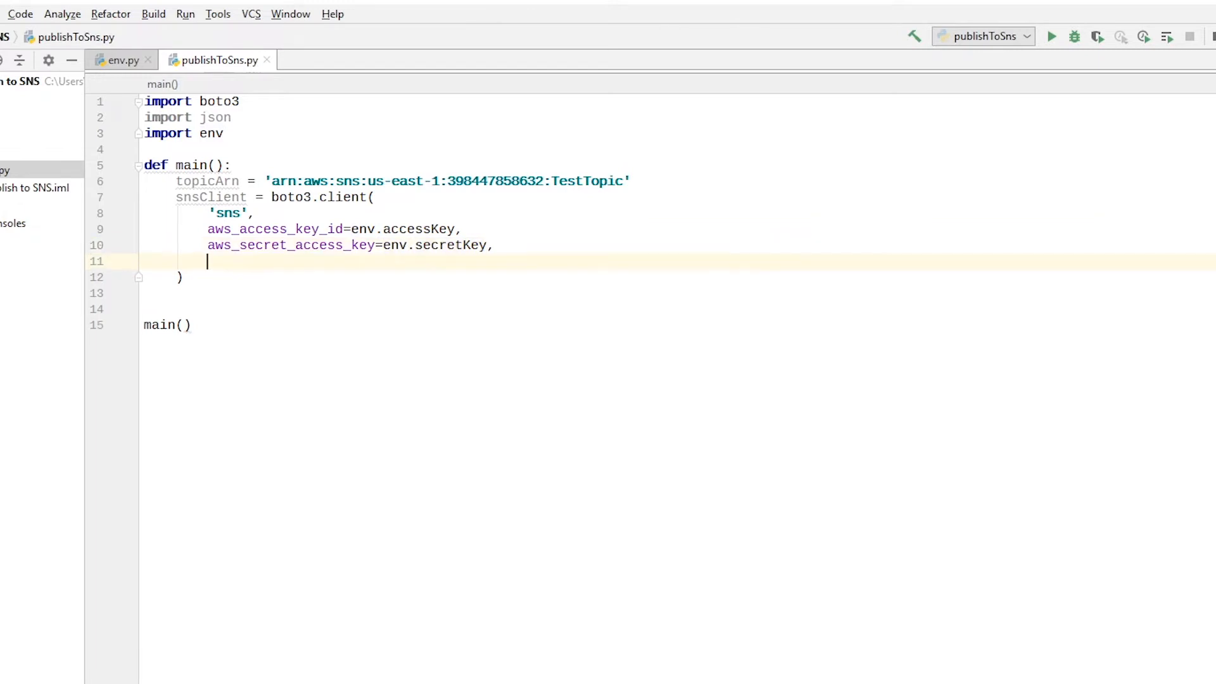
text(reg)
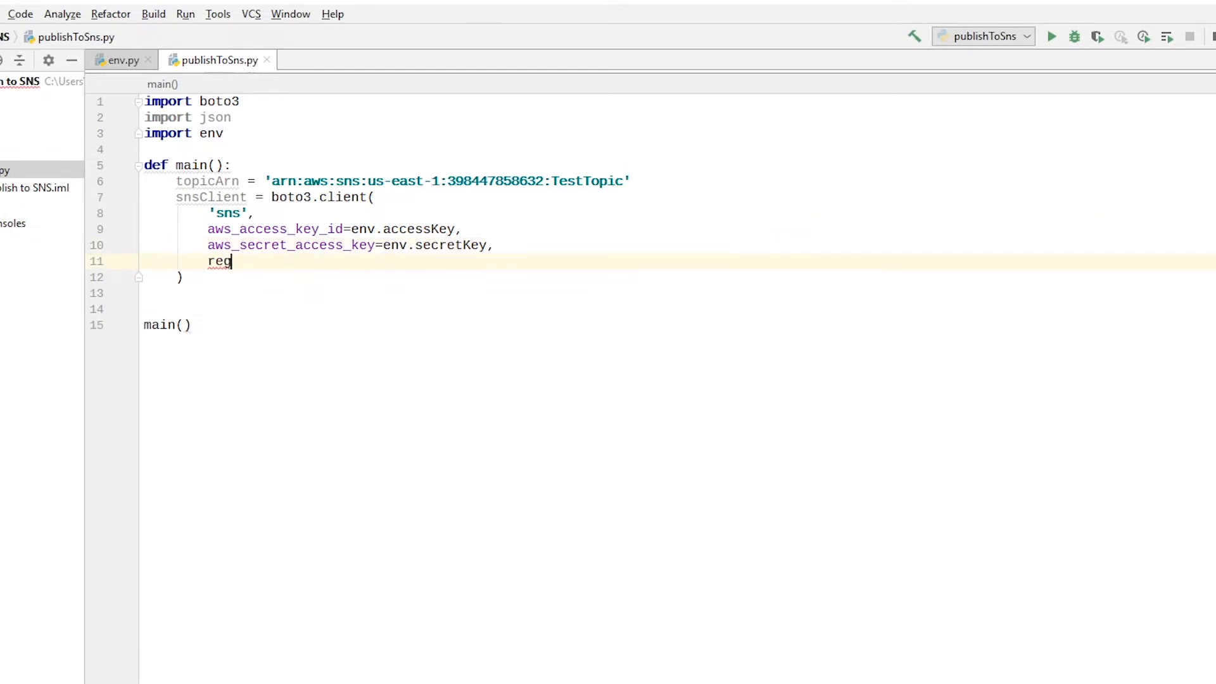
text(ion_nam)
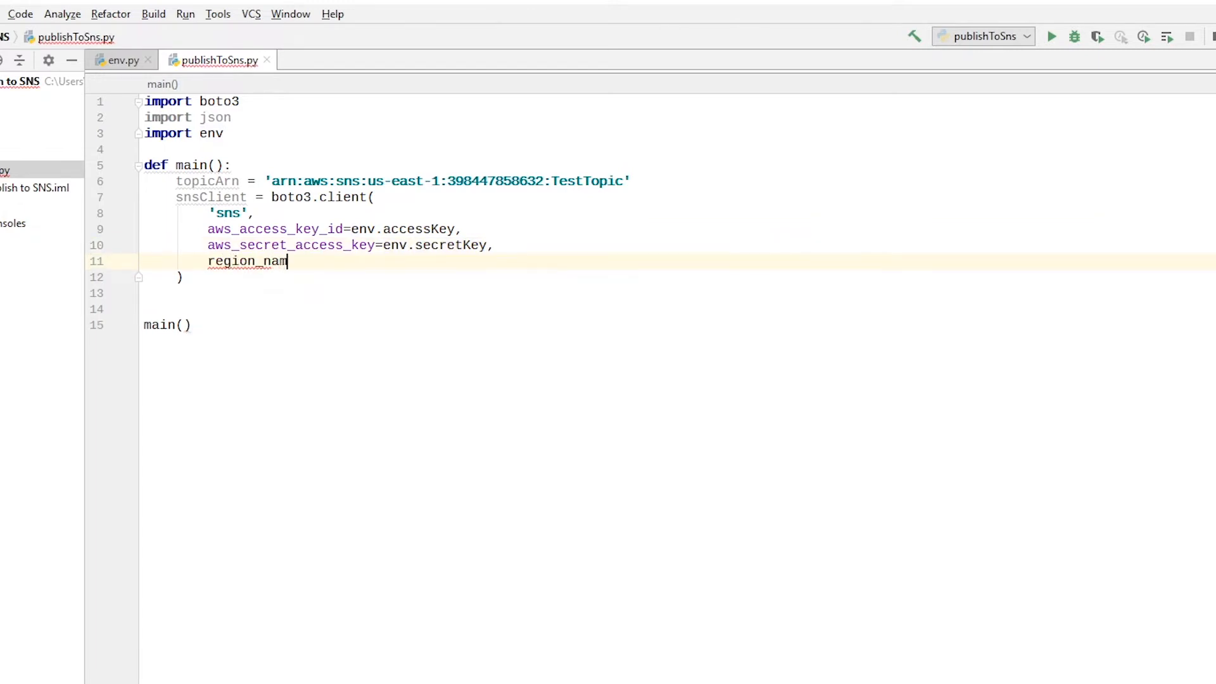
text(e='us-east-1)
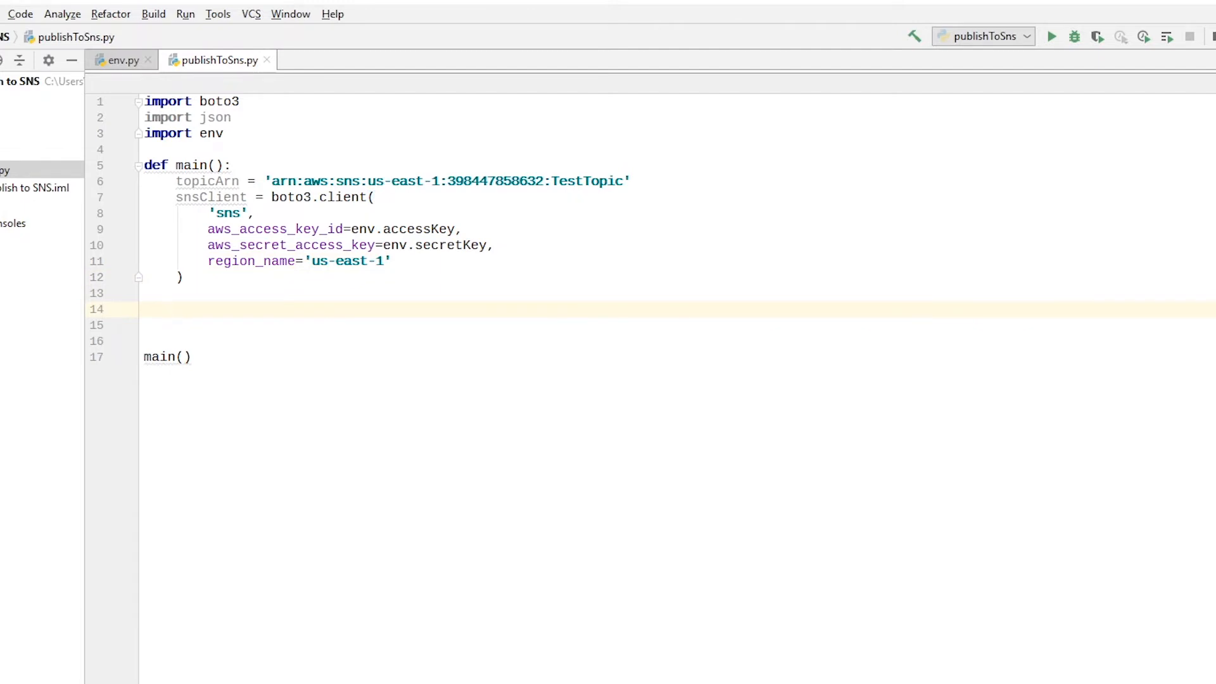
Type publishObject = {"transactionId": 123, "amount": 5} below the client setup
text(pub)
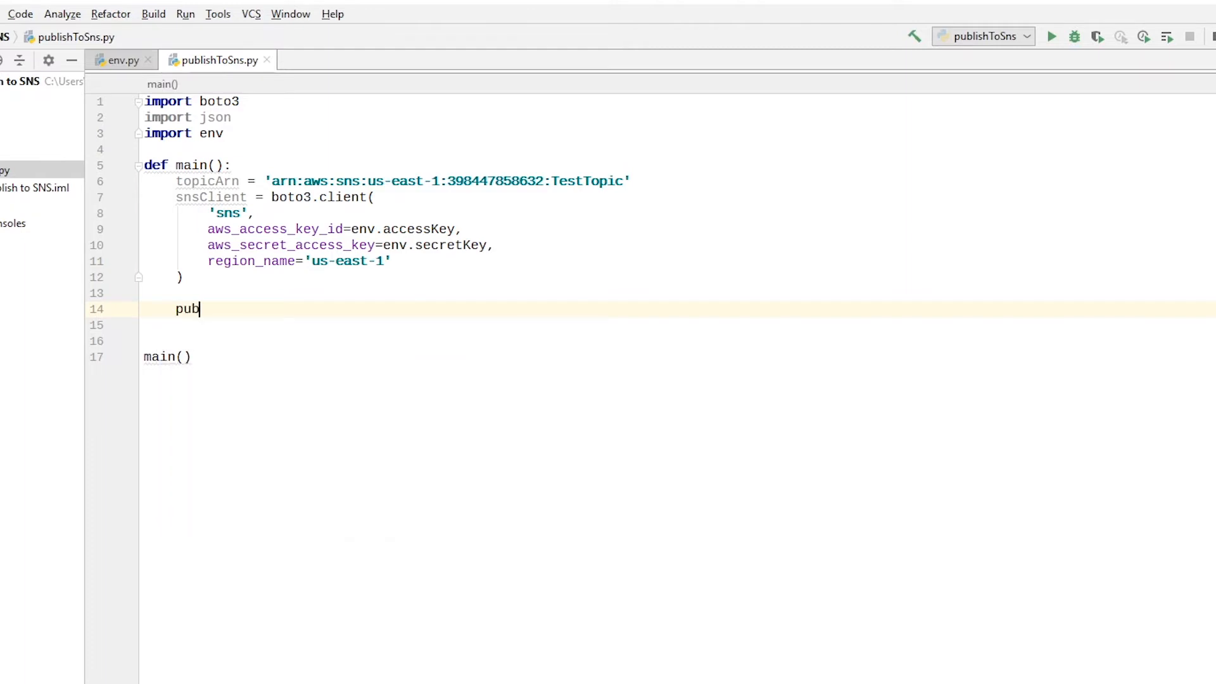
text(lishObj)
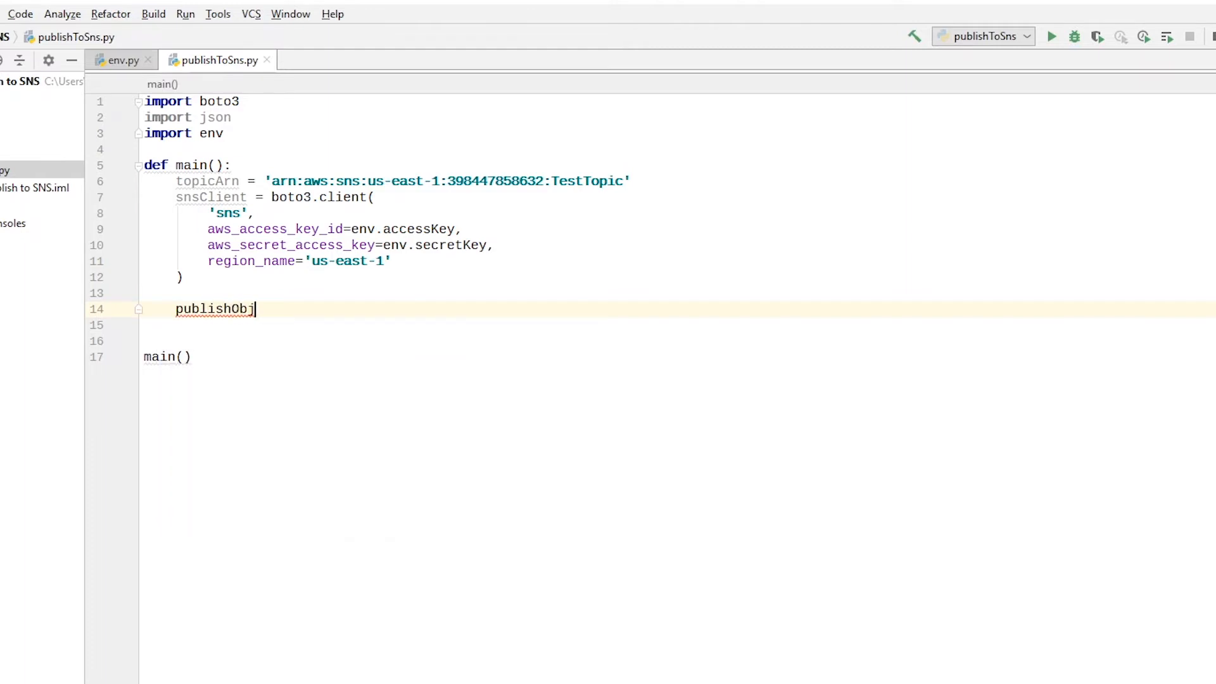
text(ect = {})
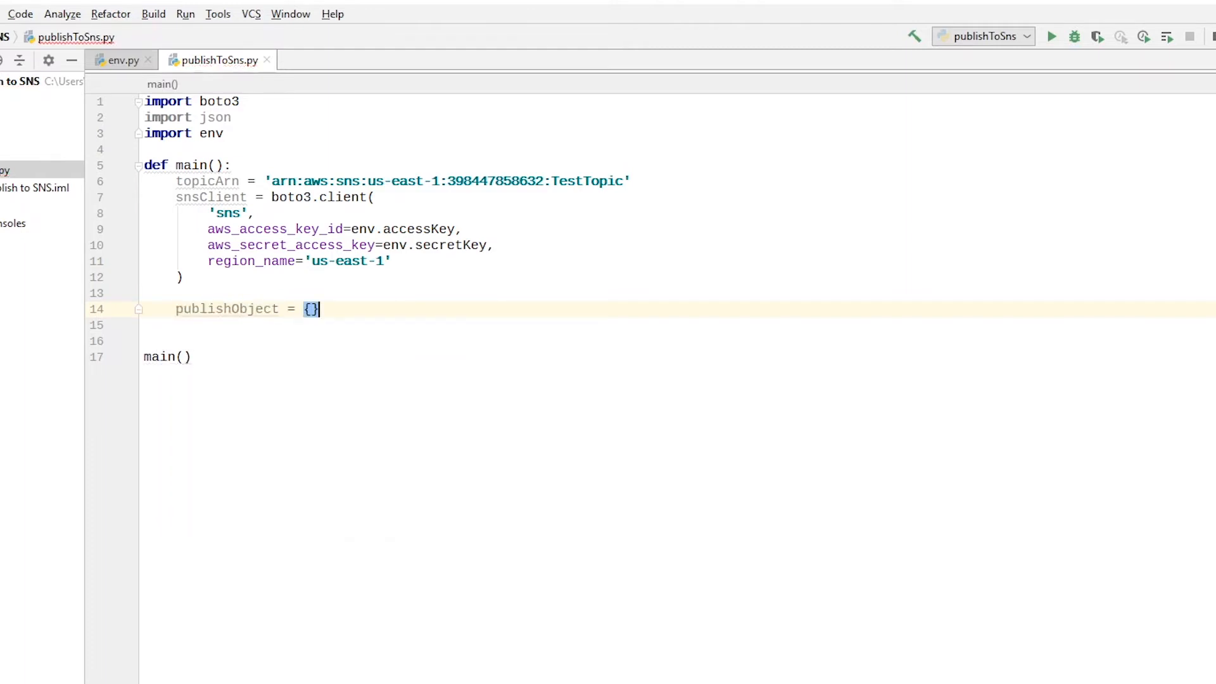
text(" ")
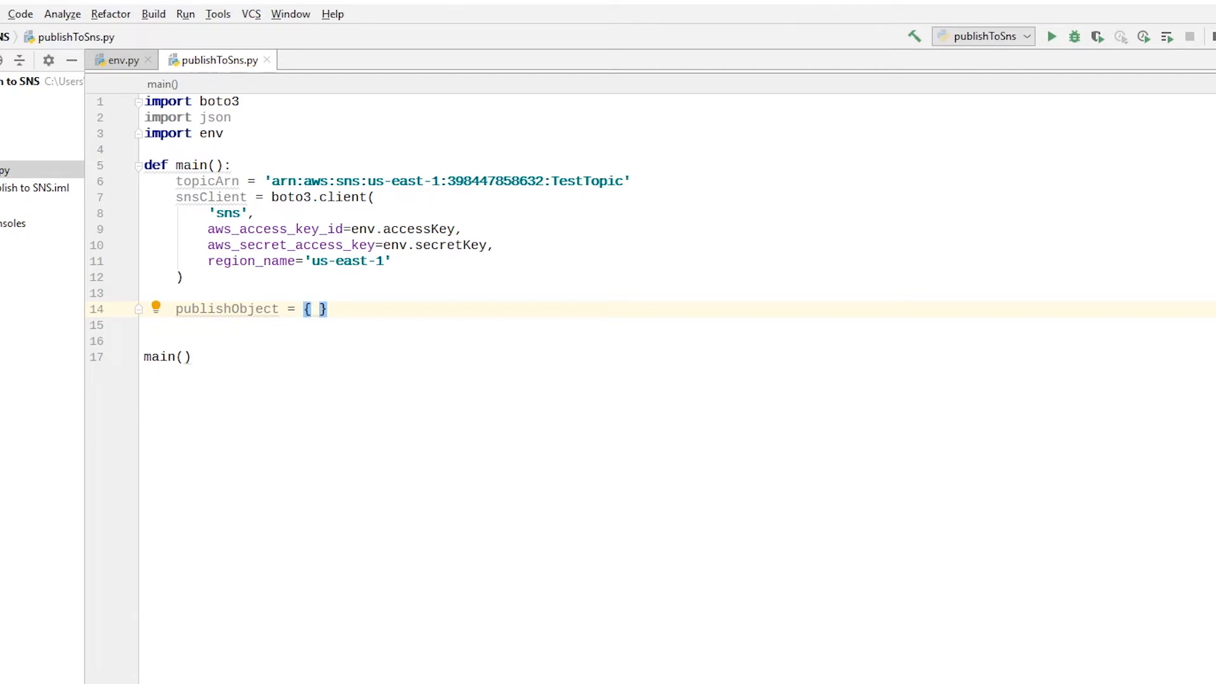
text("transac)
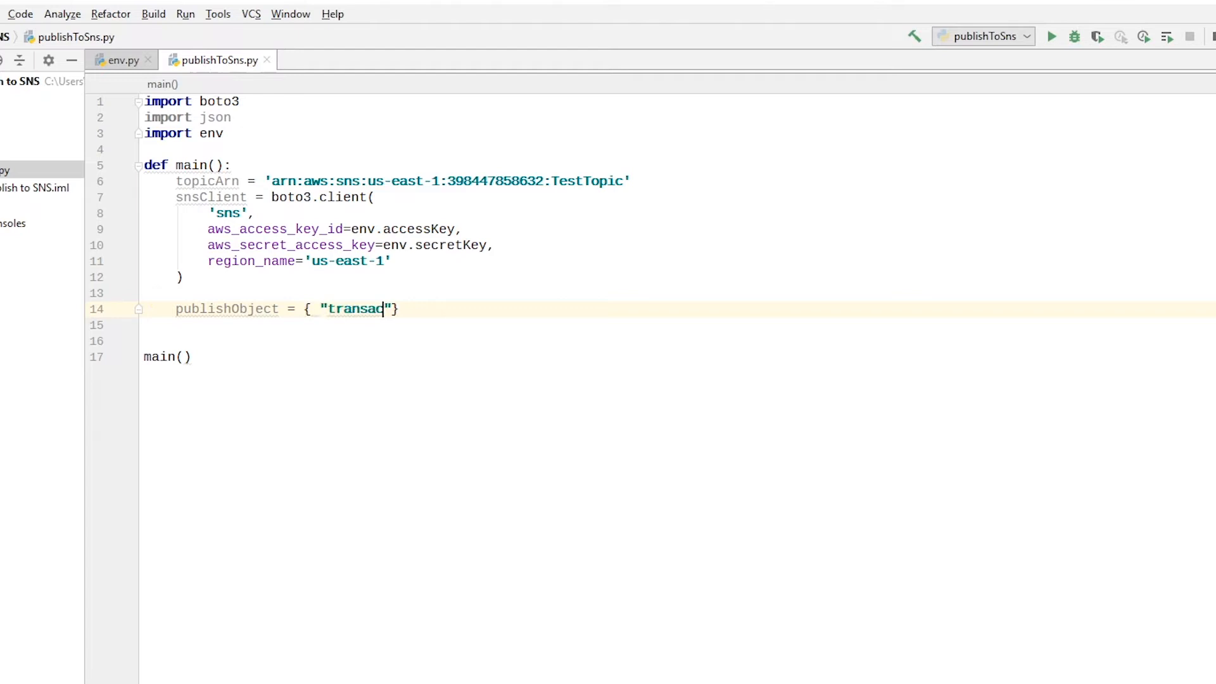
text(tionId)
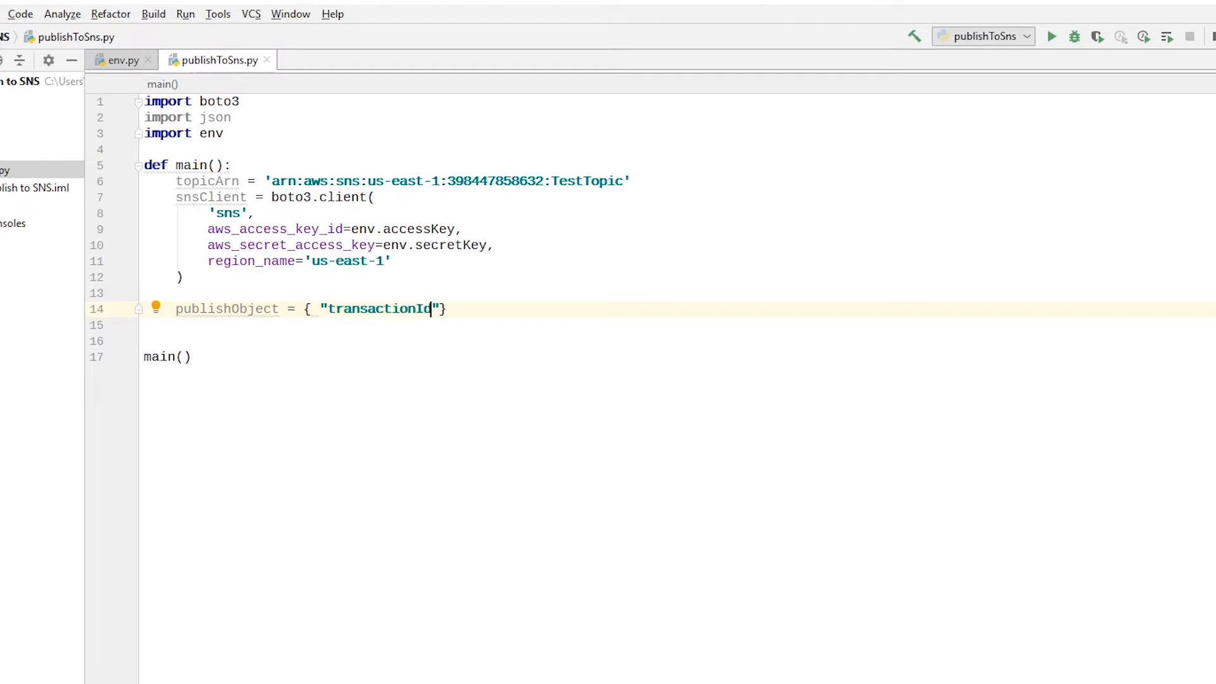
text(:)
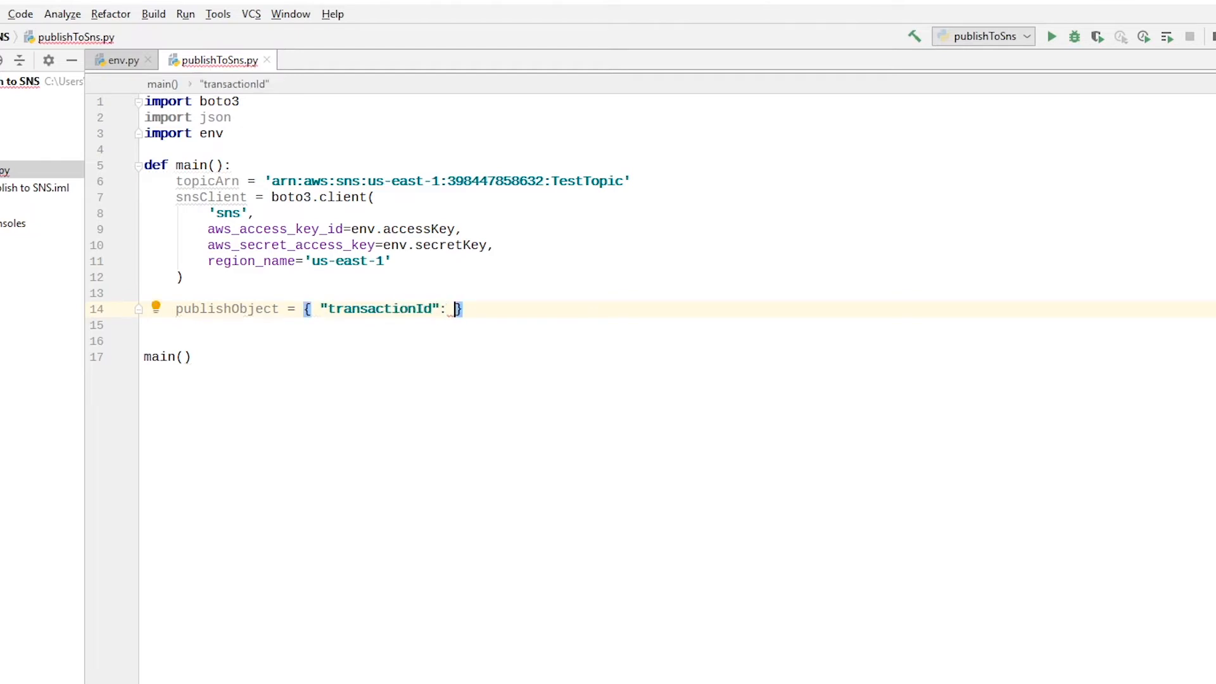
text(123, "a")
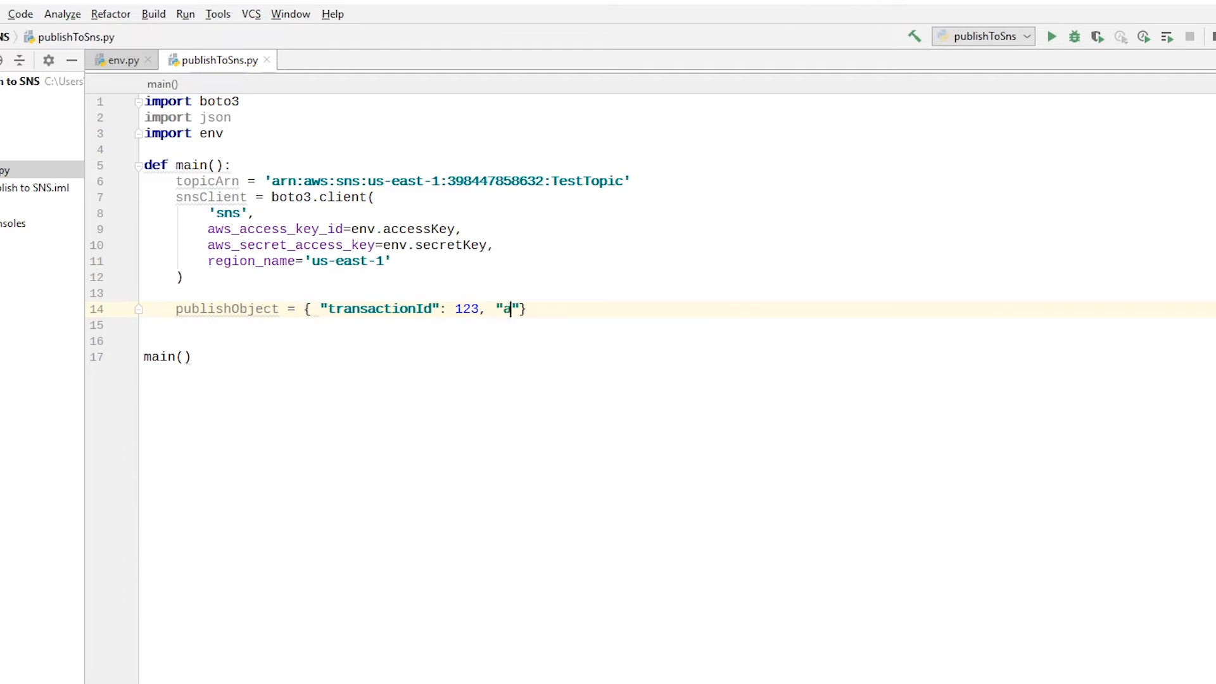
text(mount": 5)
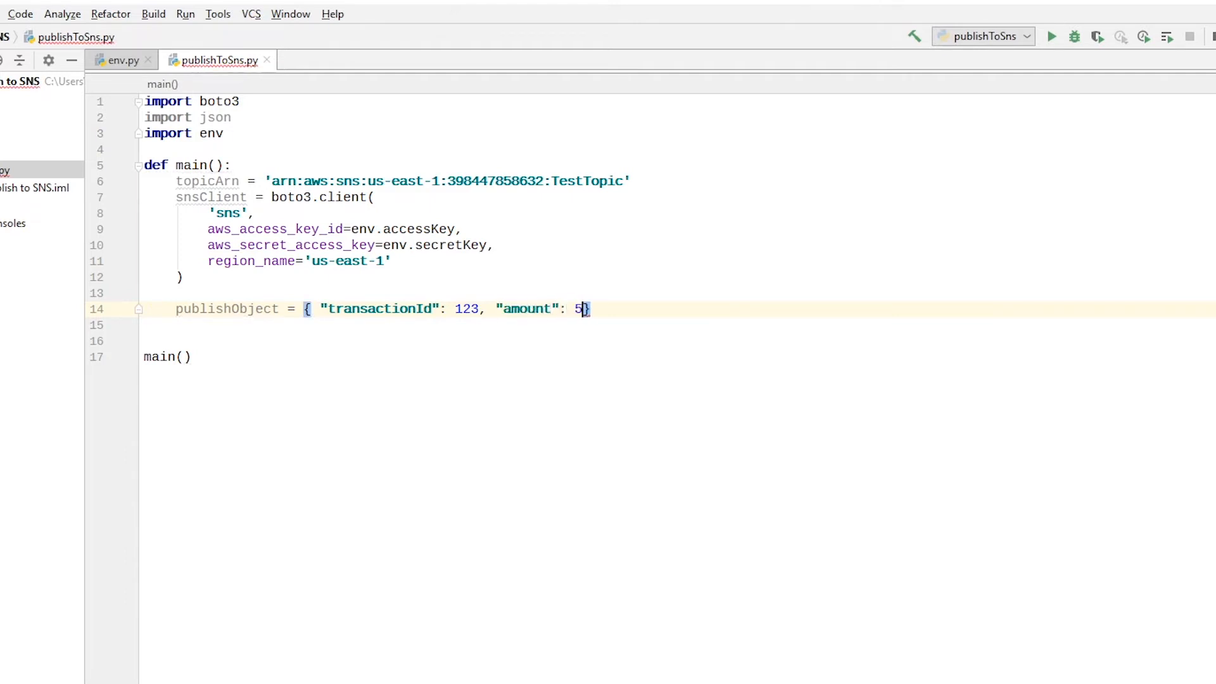
Change amount to 50.00 and start response = snsClient.publish(TopicArn=topicArn
text(0.00)
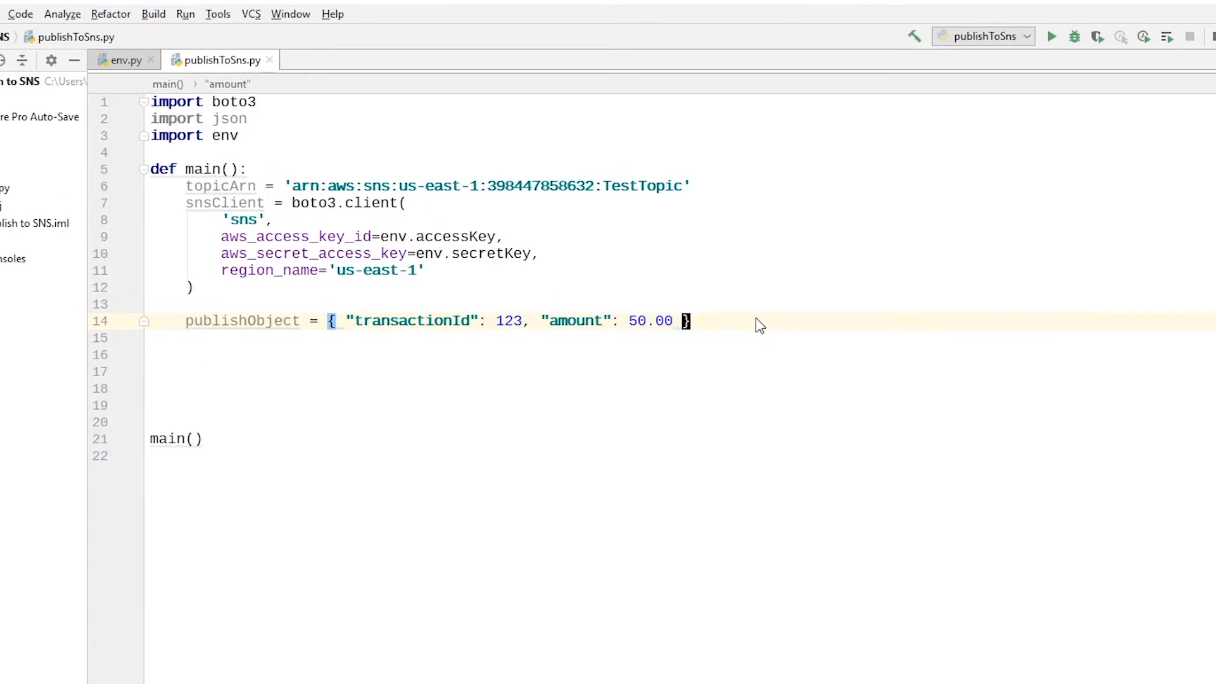
key(enter)
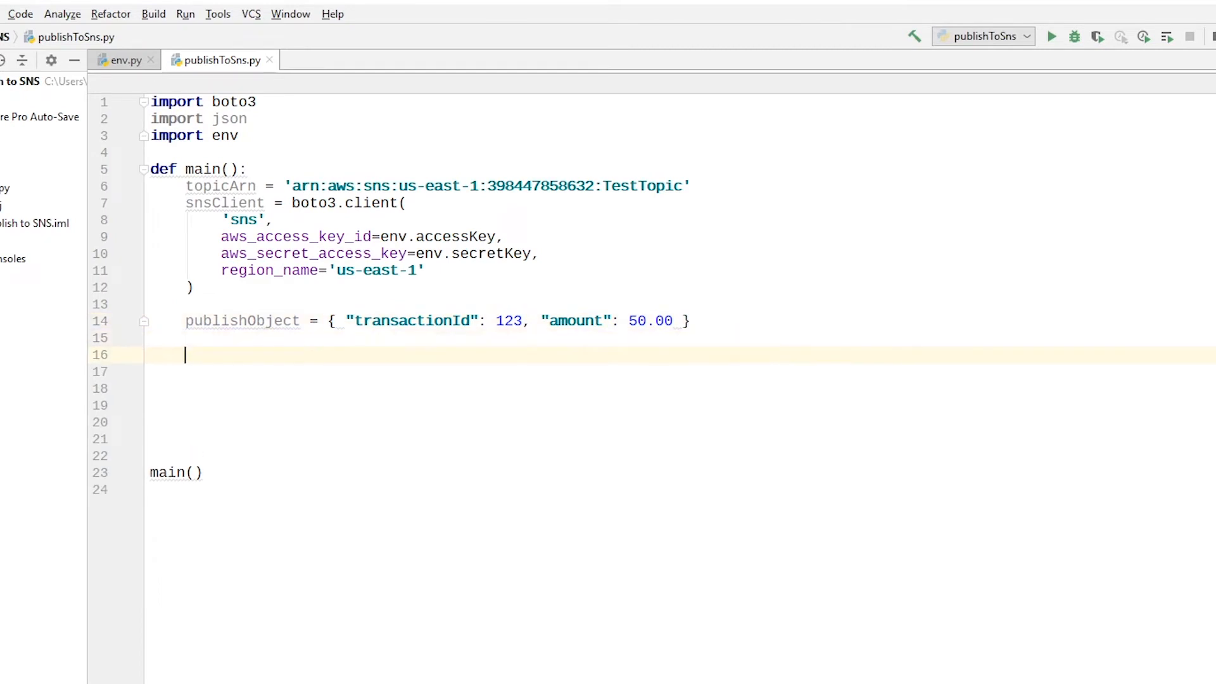
text(response = s)
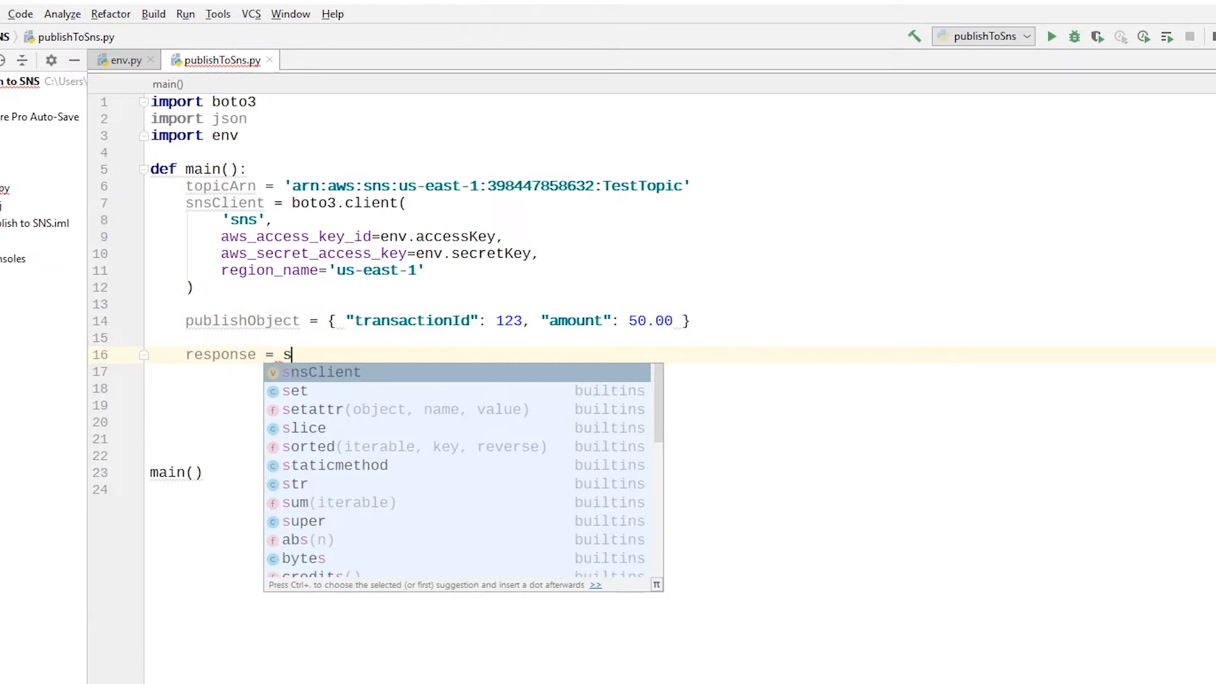
text(nsClient.publish()
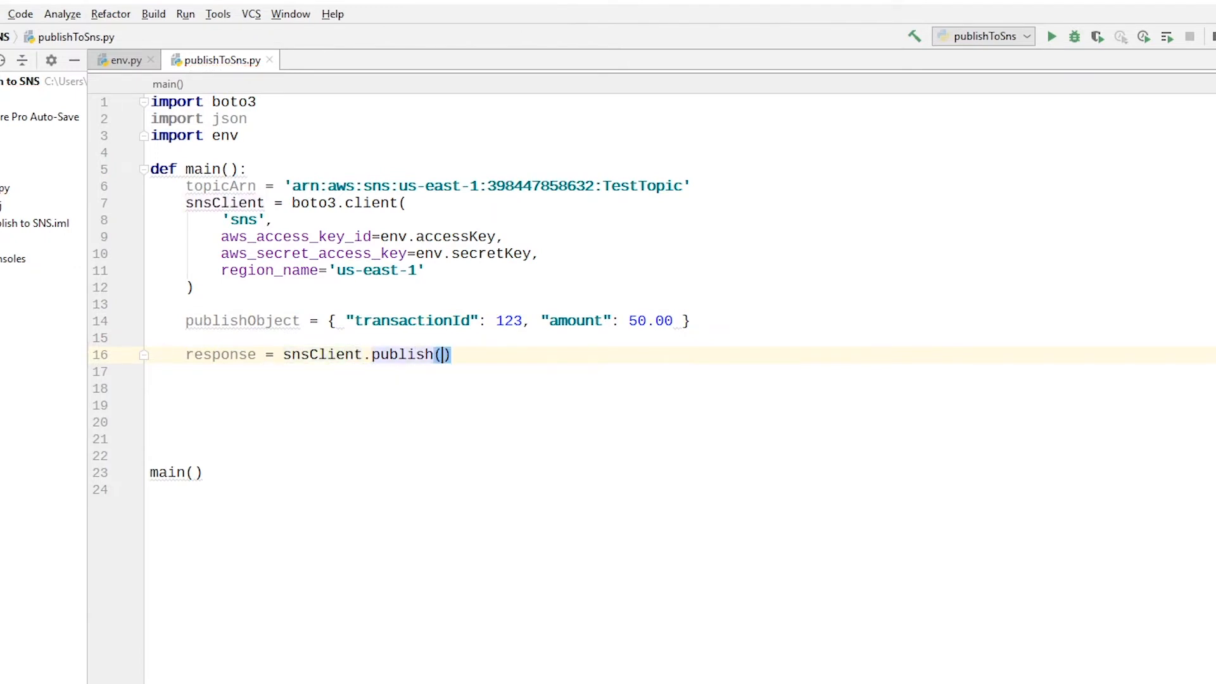
text(T)
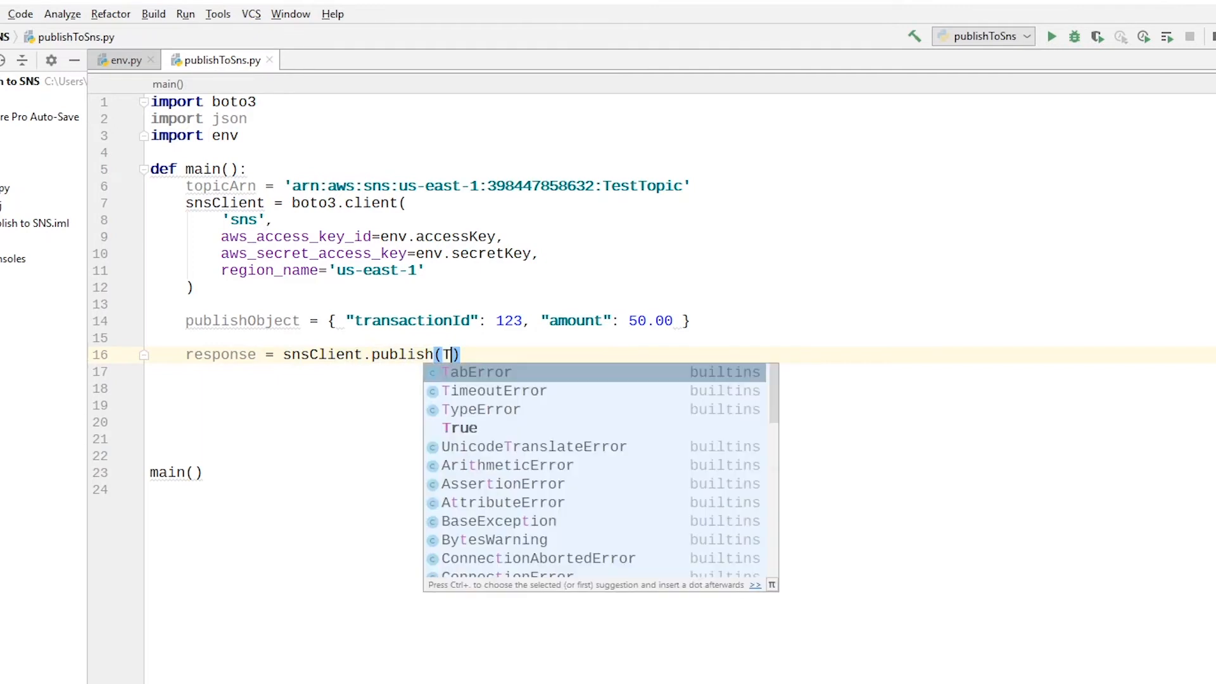
text(TopicArn=)
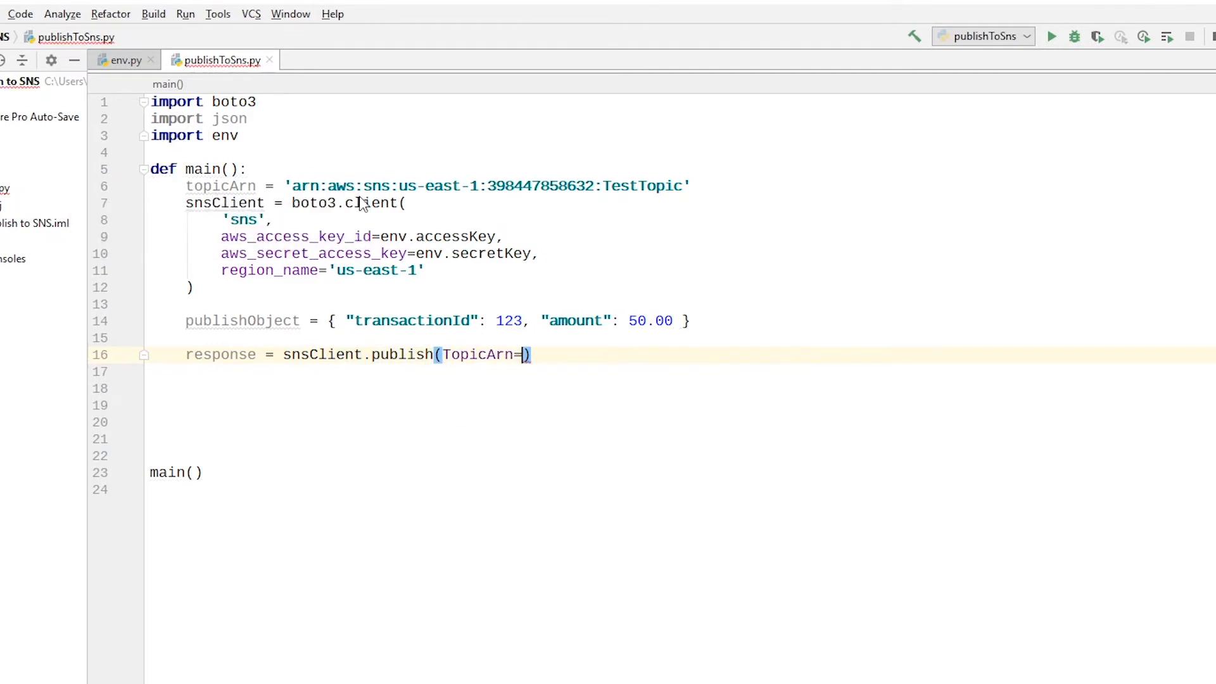
text(topicArn,)
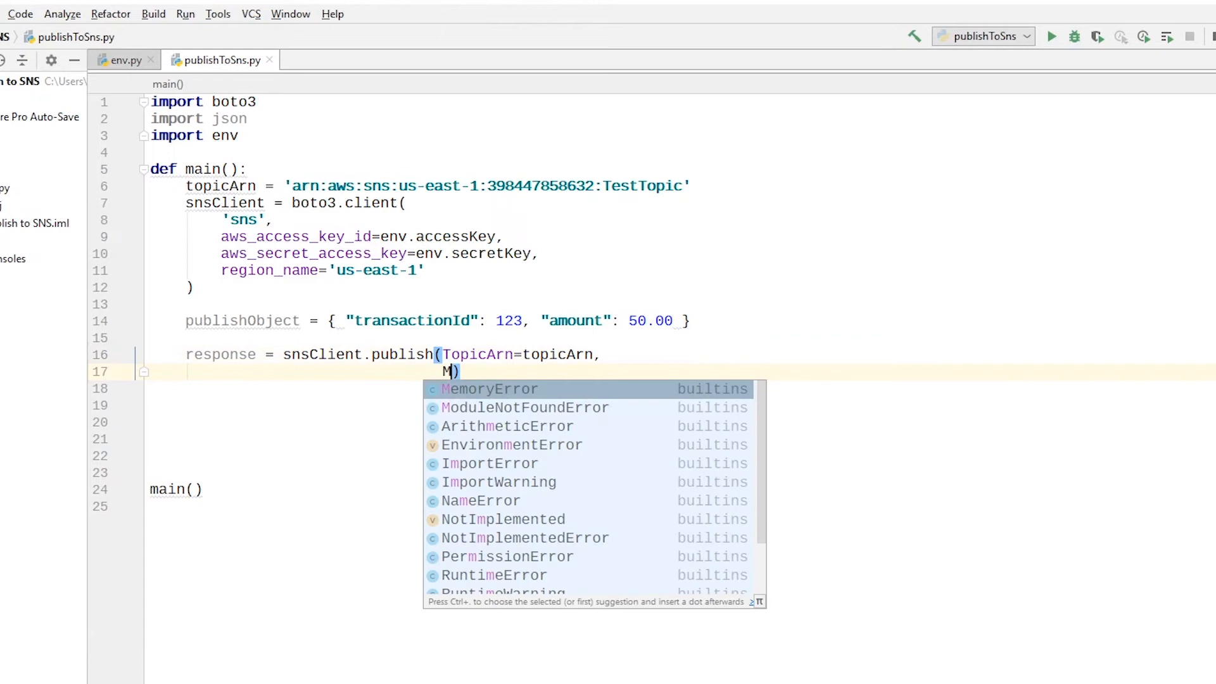
Pass Message=json.dumps(publishObject) to the publish call
text(essage)
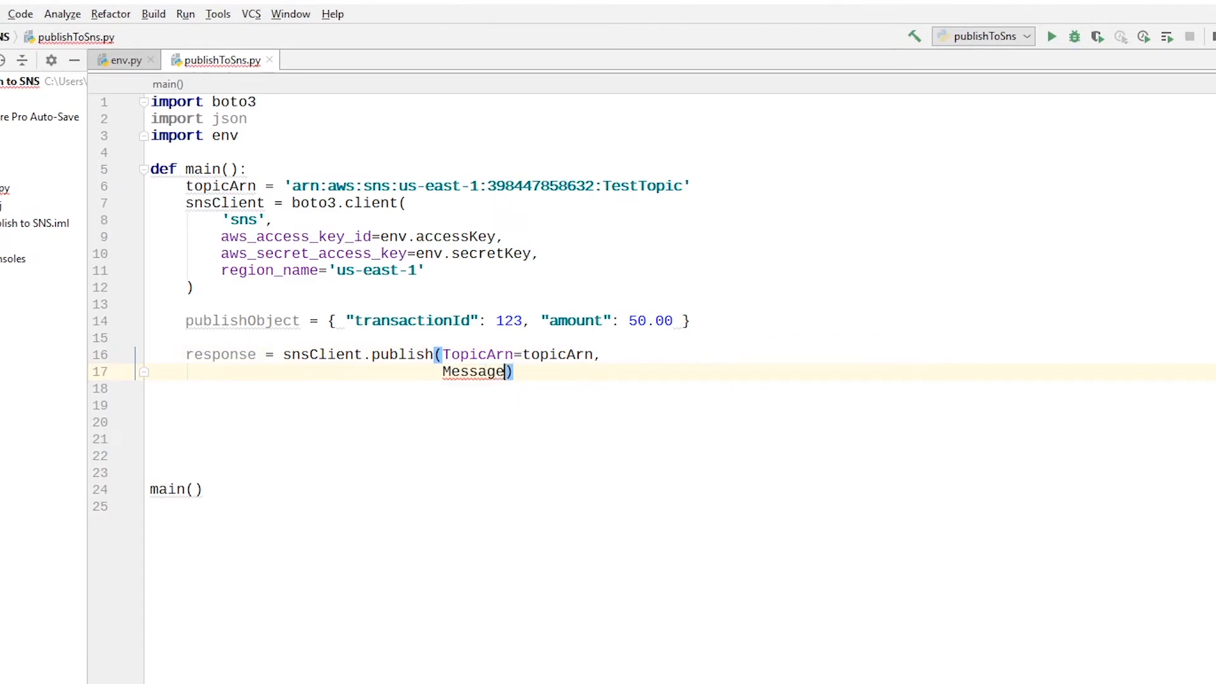
text(=)
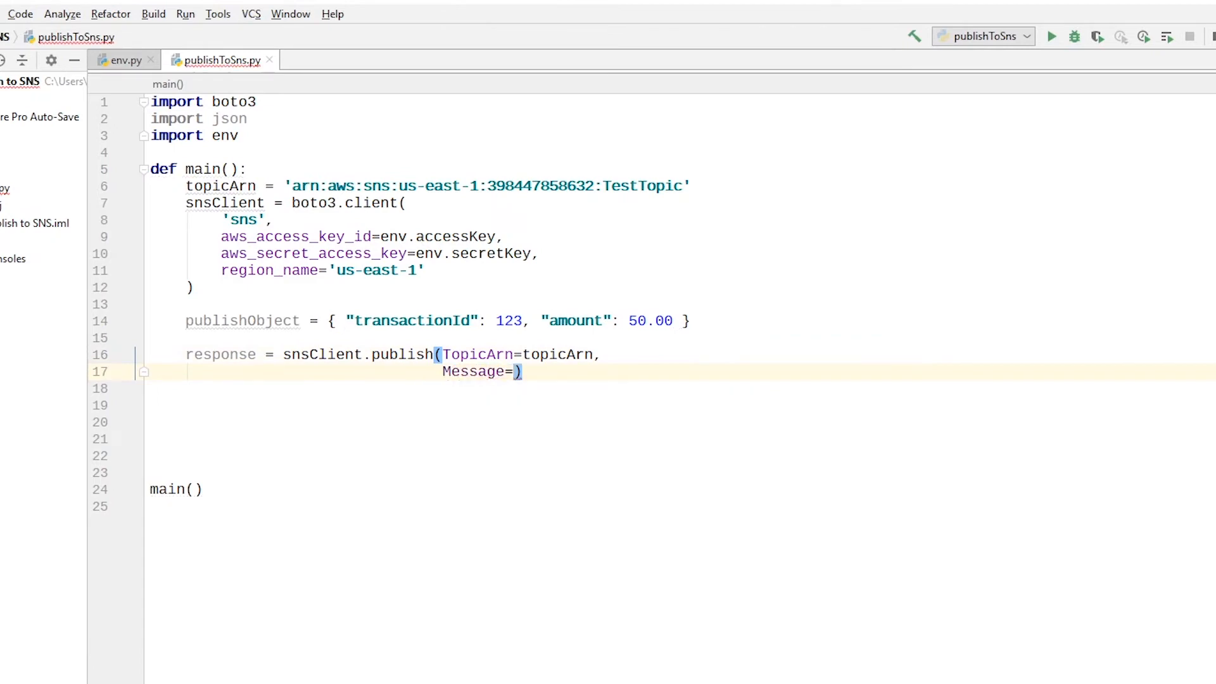
mouse_move(252, 338)
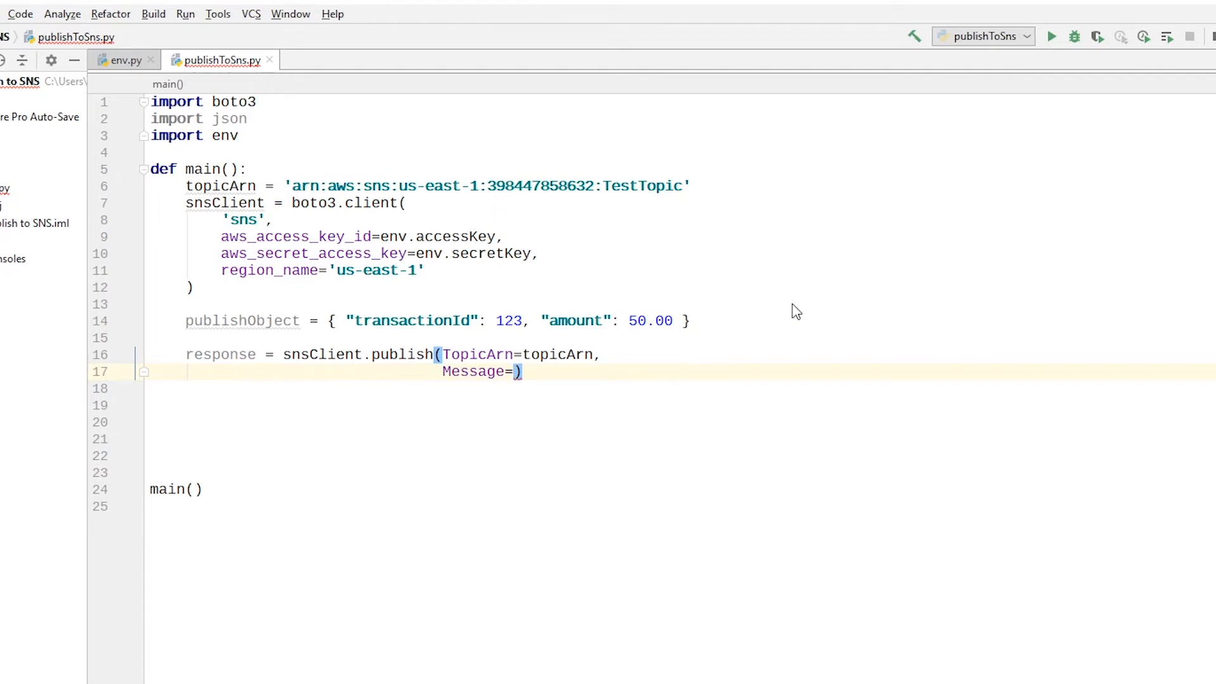
text(json)
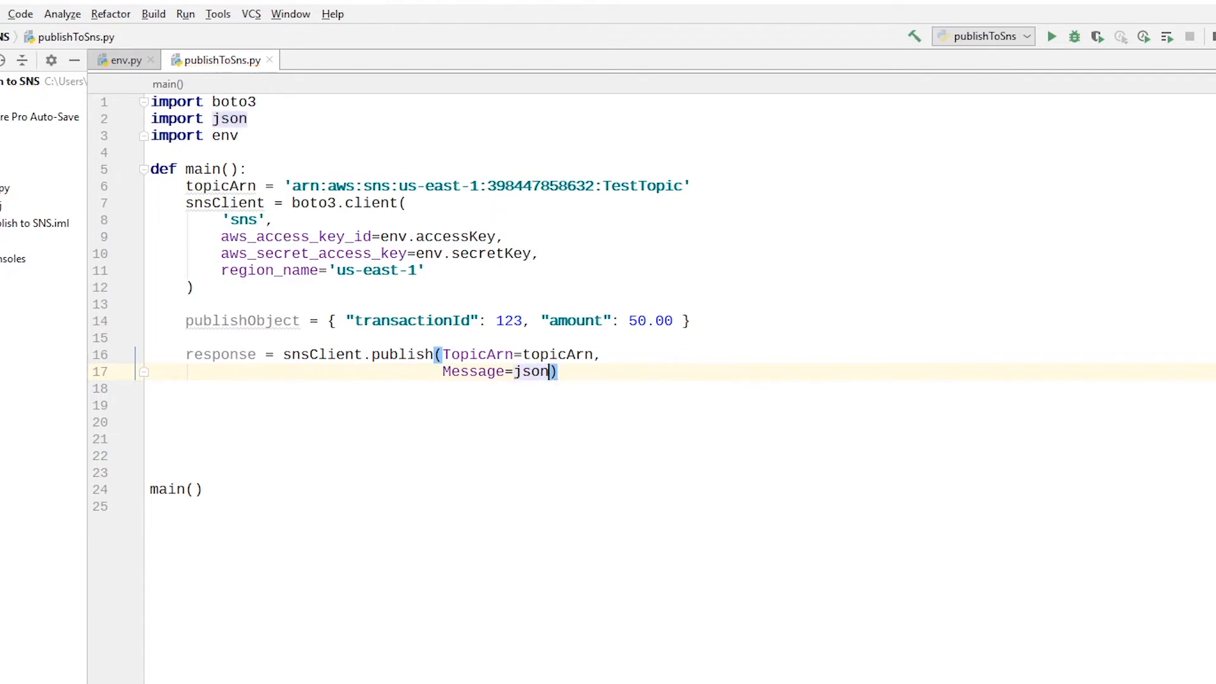
text(.dump)
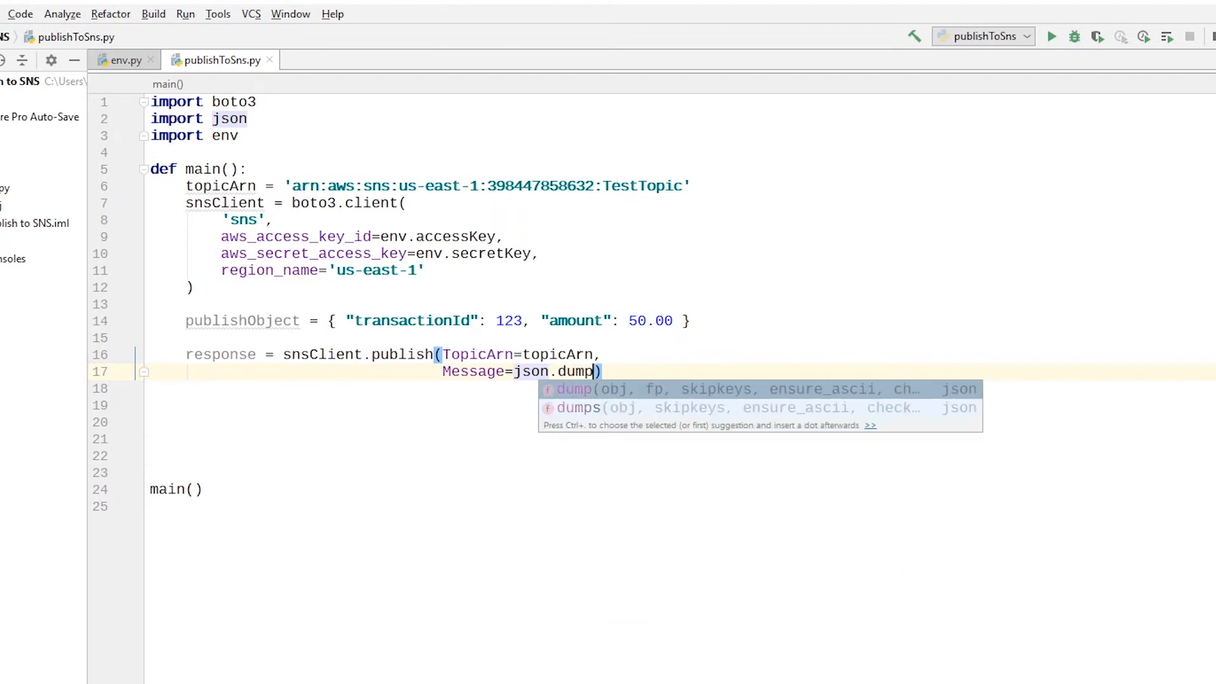
text(s(publishOb)
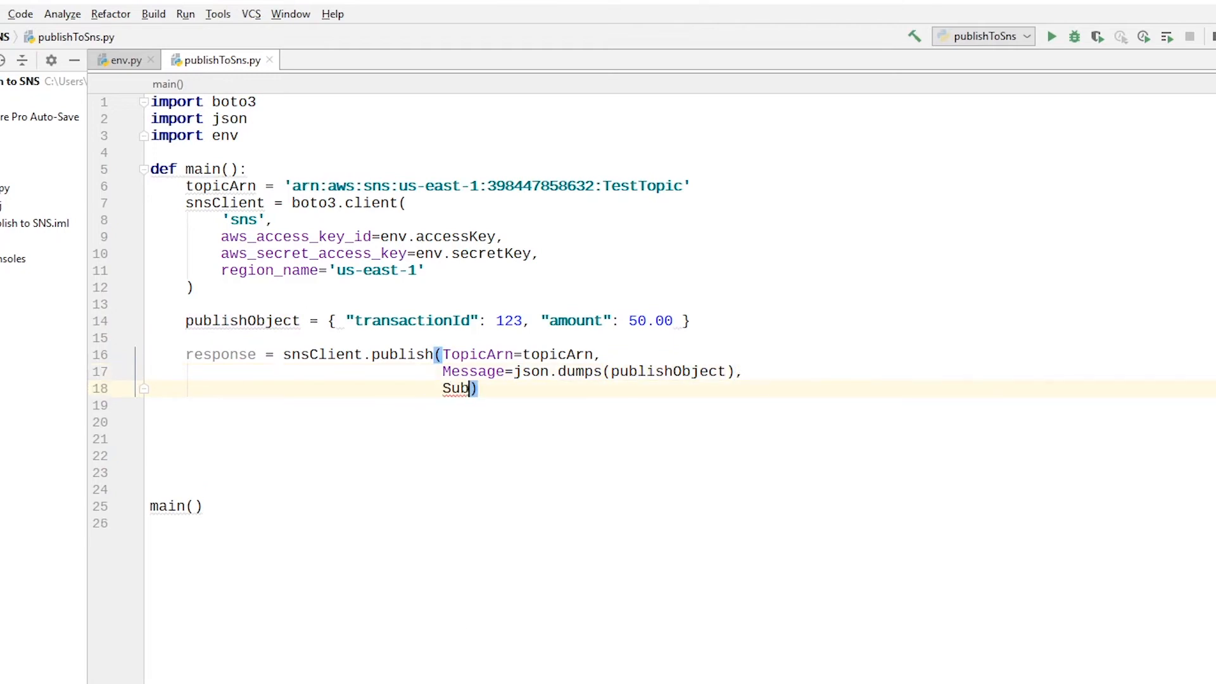
Add Subject='PURCHASE' as an argument of snsClient.publish
text(ject=)
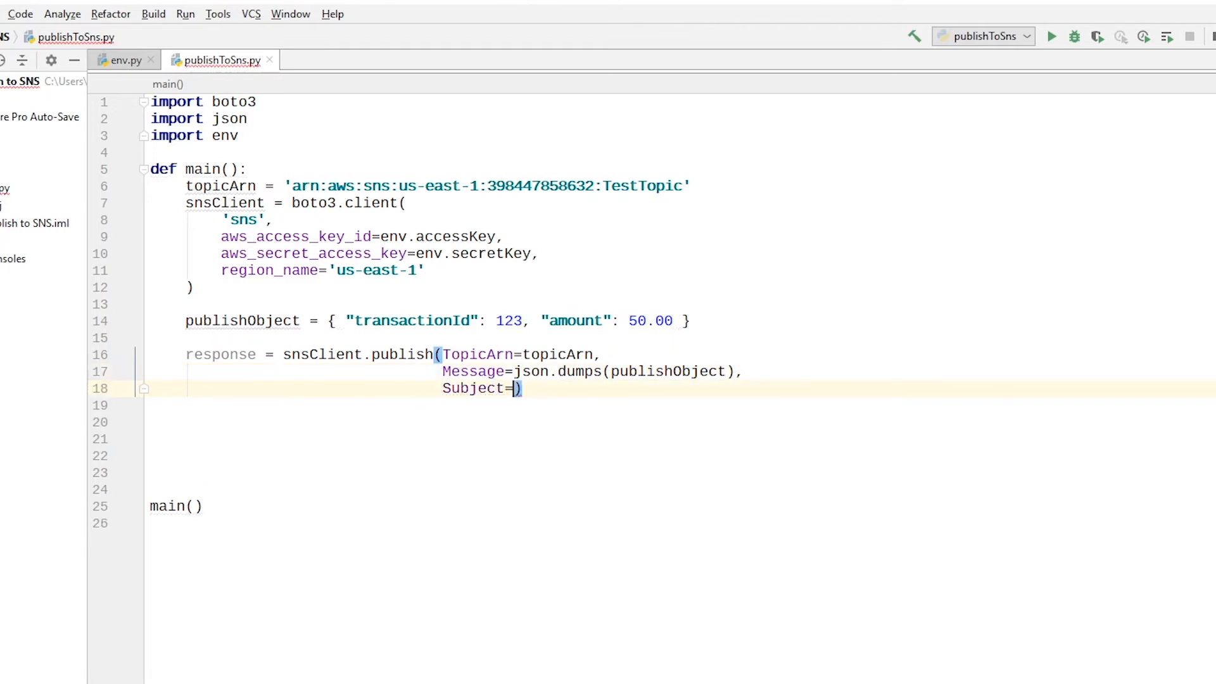
text('PU')
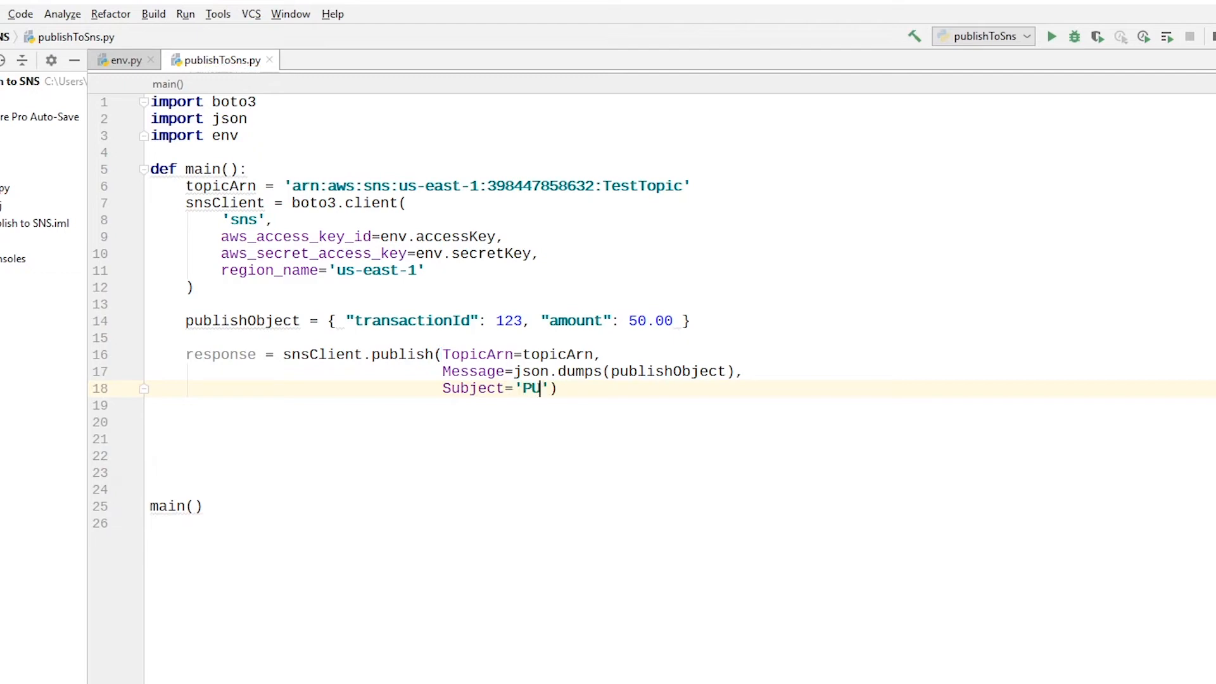
text(RCHASE)
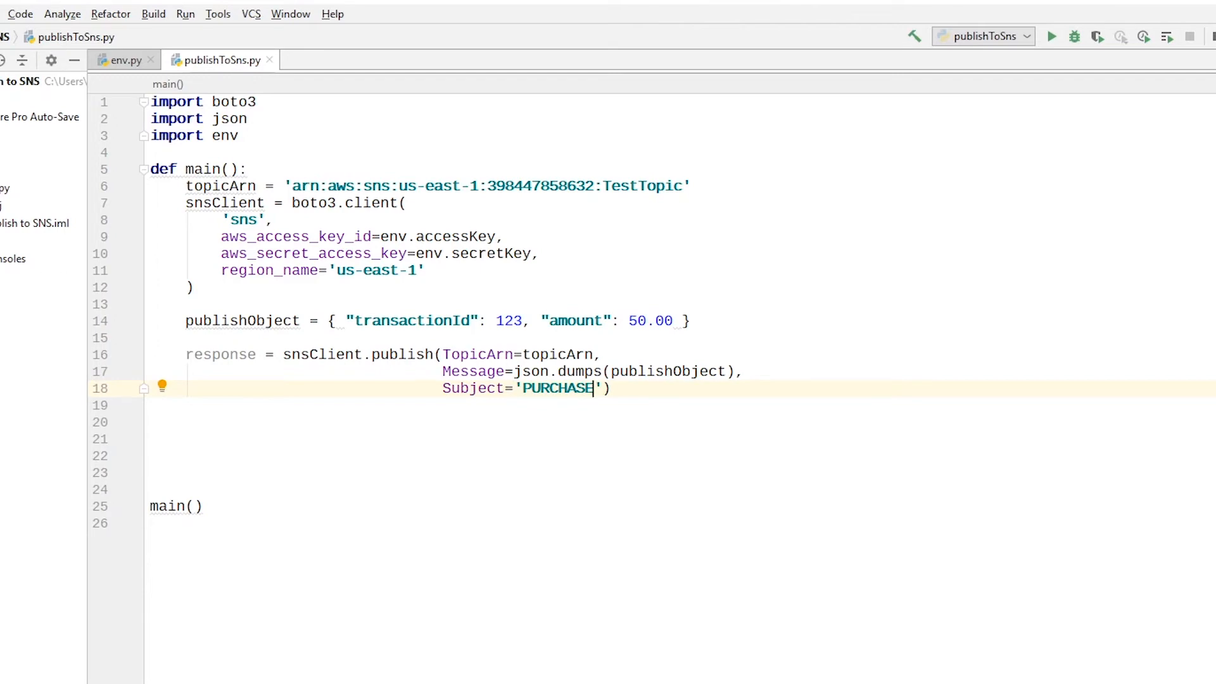
mouse_move(793, 310)
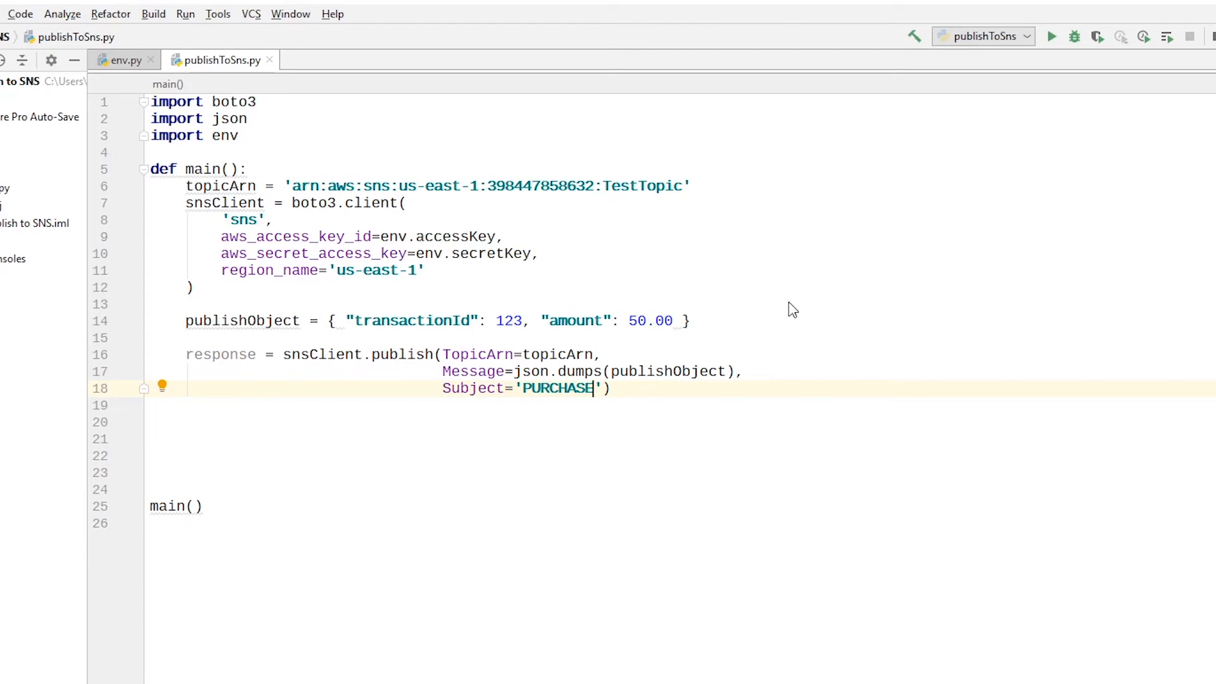
mouse_move(589, 388)
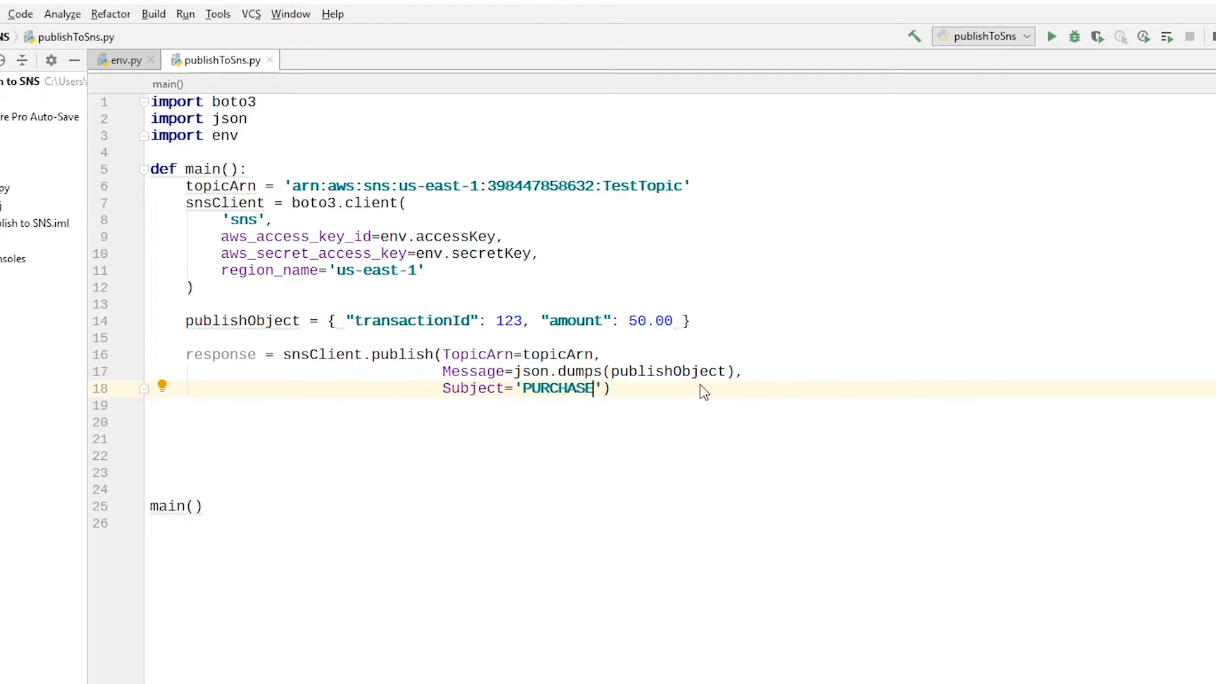
Add MessageAttributes with TransactionType: DataType "String", StringValue "PURCHASE"
text(,)
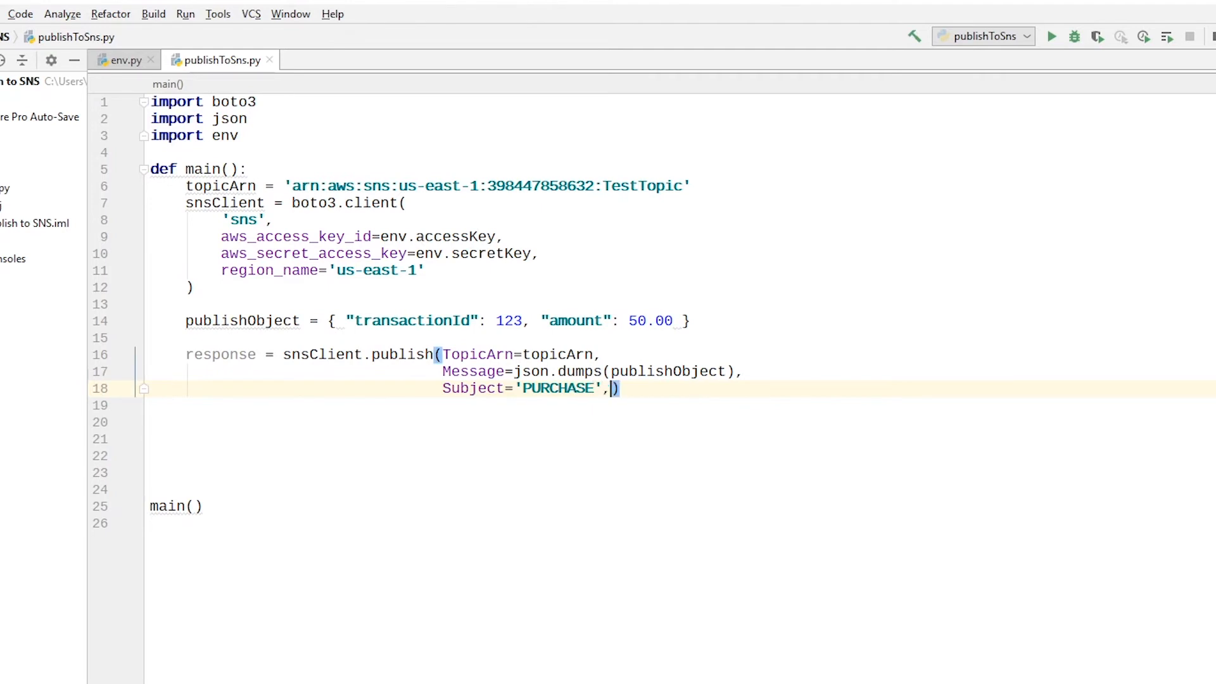
text(Messa))
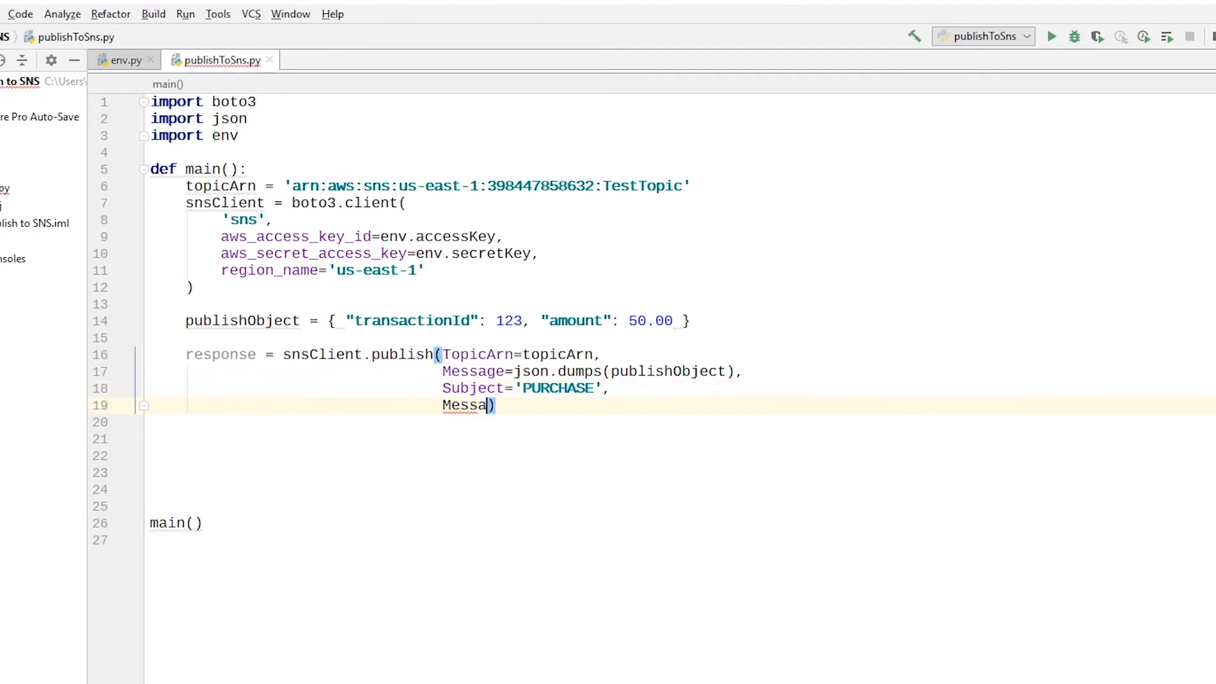
text(ge)
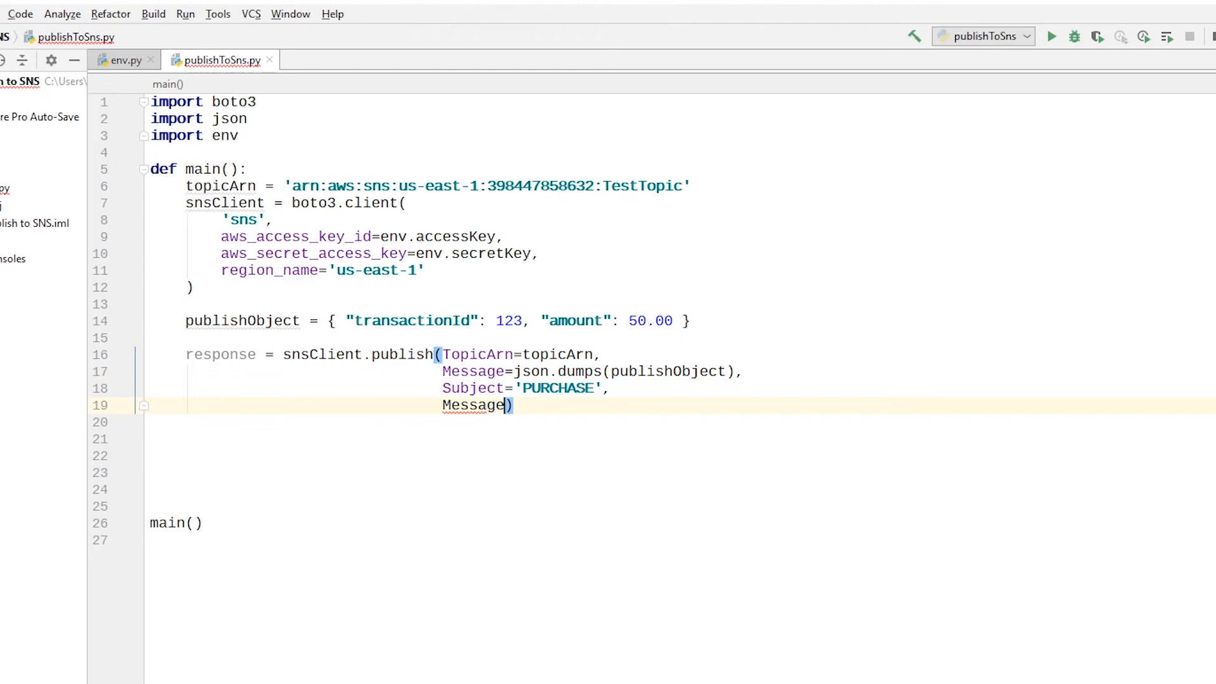
text(Att)
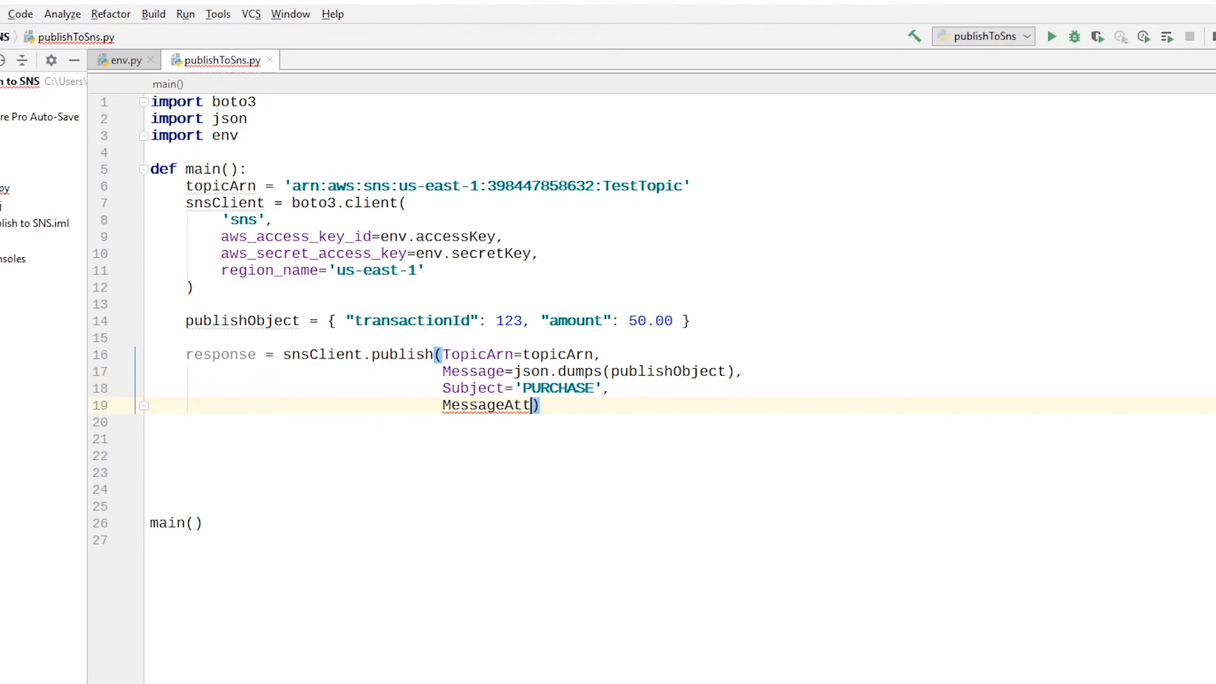
text(ributes)
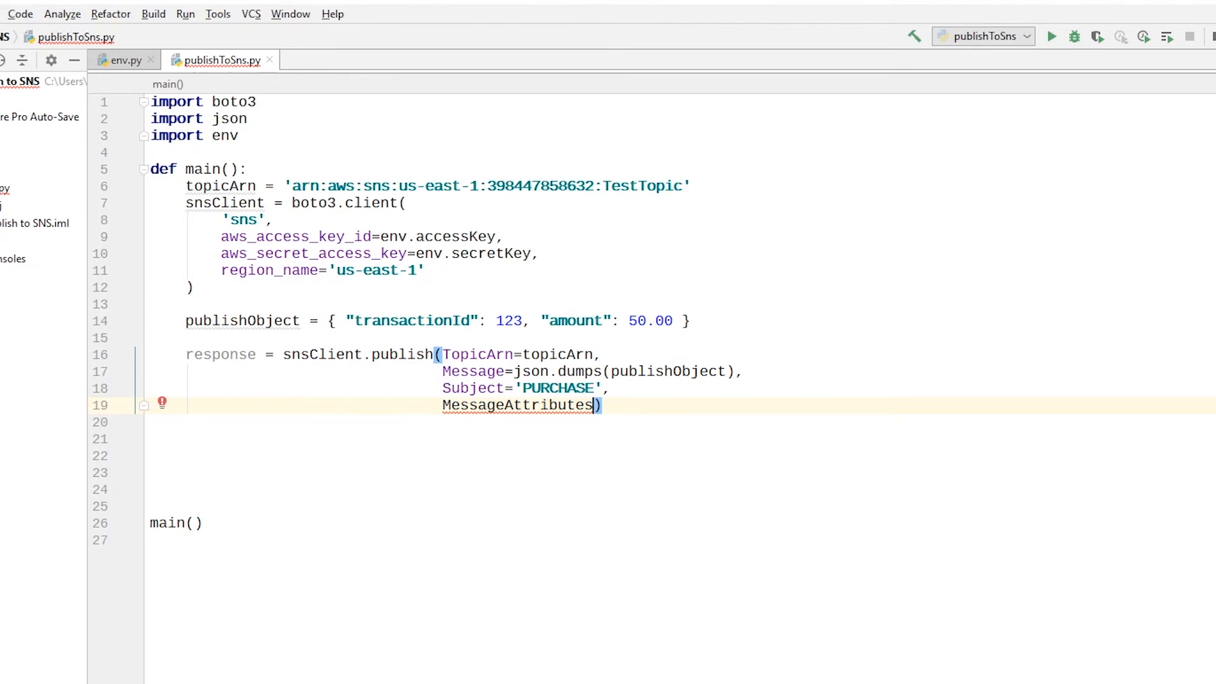
text(= { ")
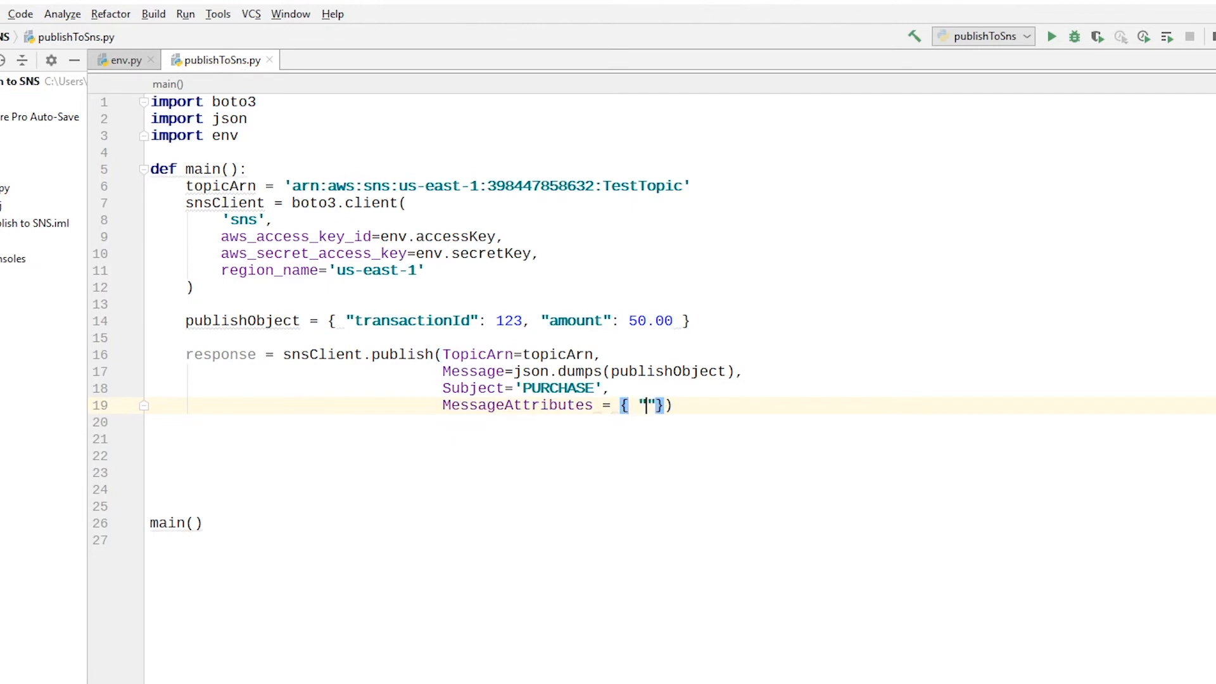
text(TransactionType)
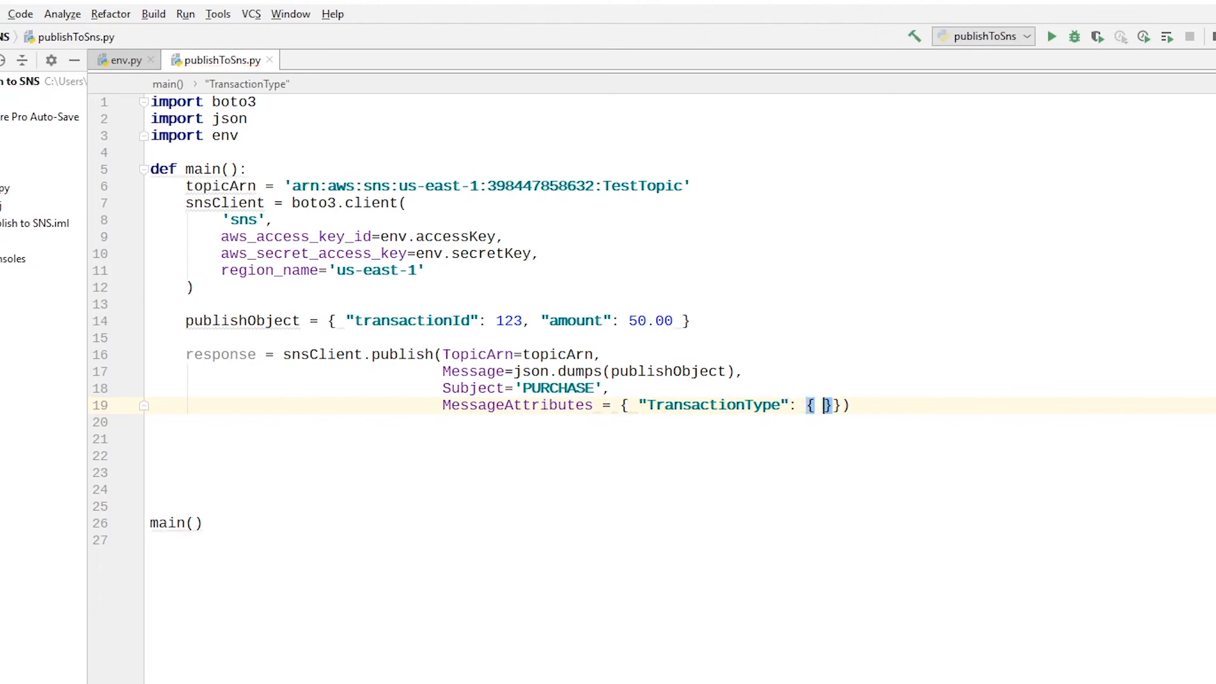
text("DataType": "String", ")
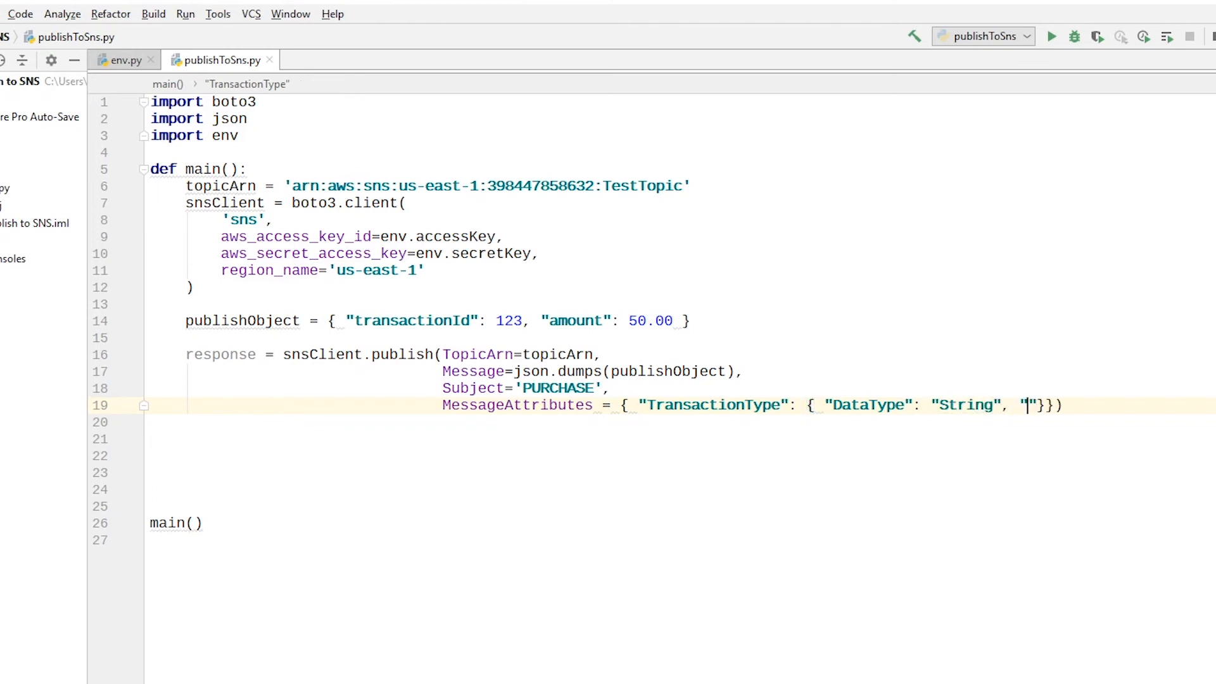
text(StringValue)
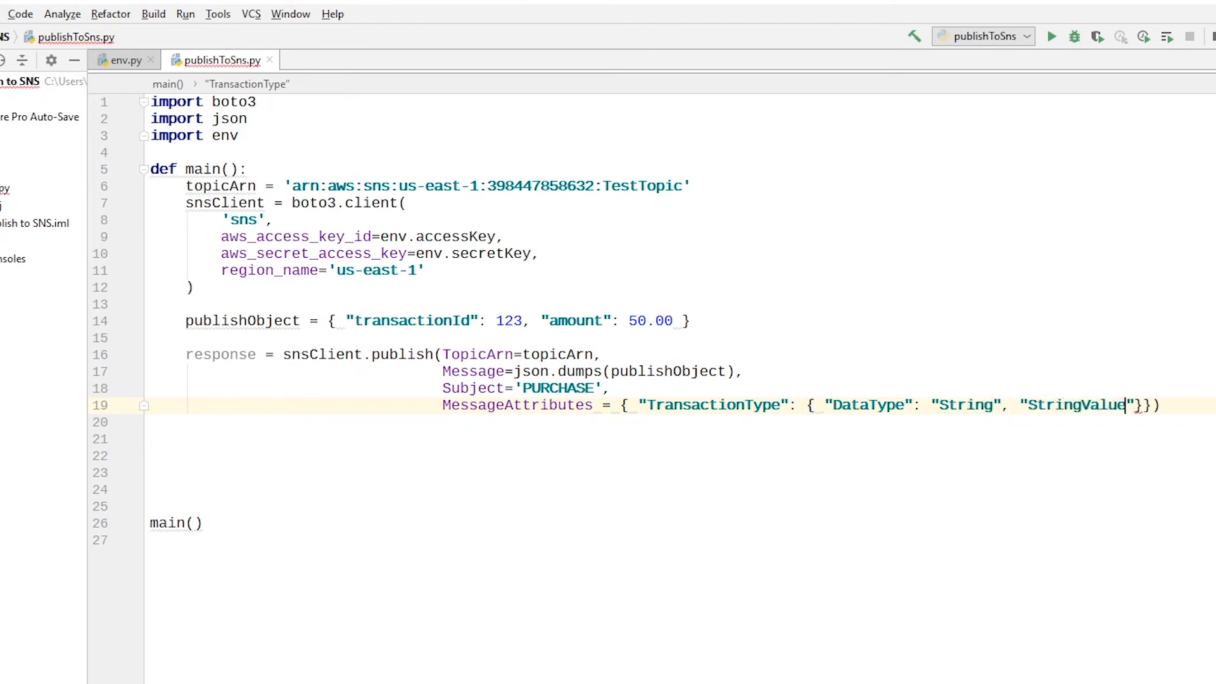
text(PURCHA)
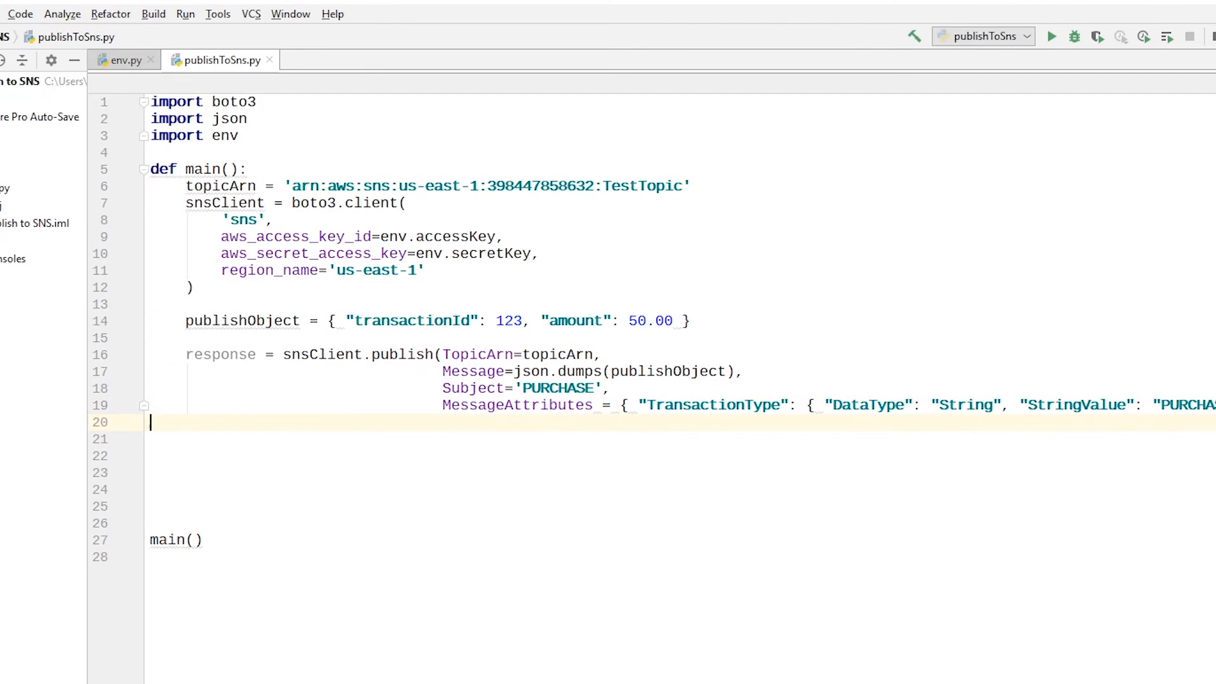
Add print(response['ResponseMetadata']['HTTPStatusCode']) after the publish call
key(enter)
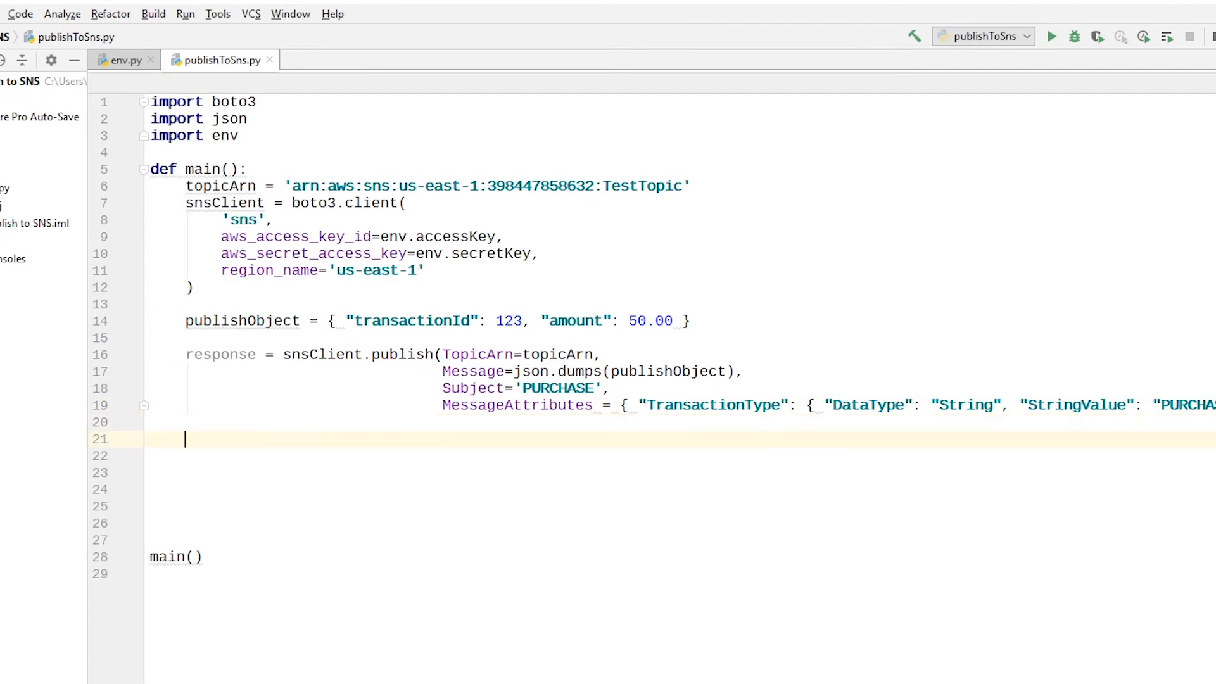
text(print(response[)
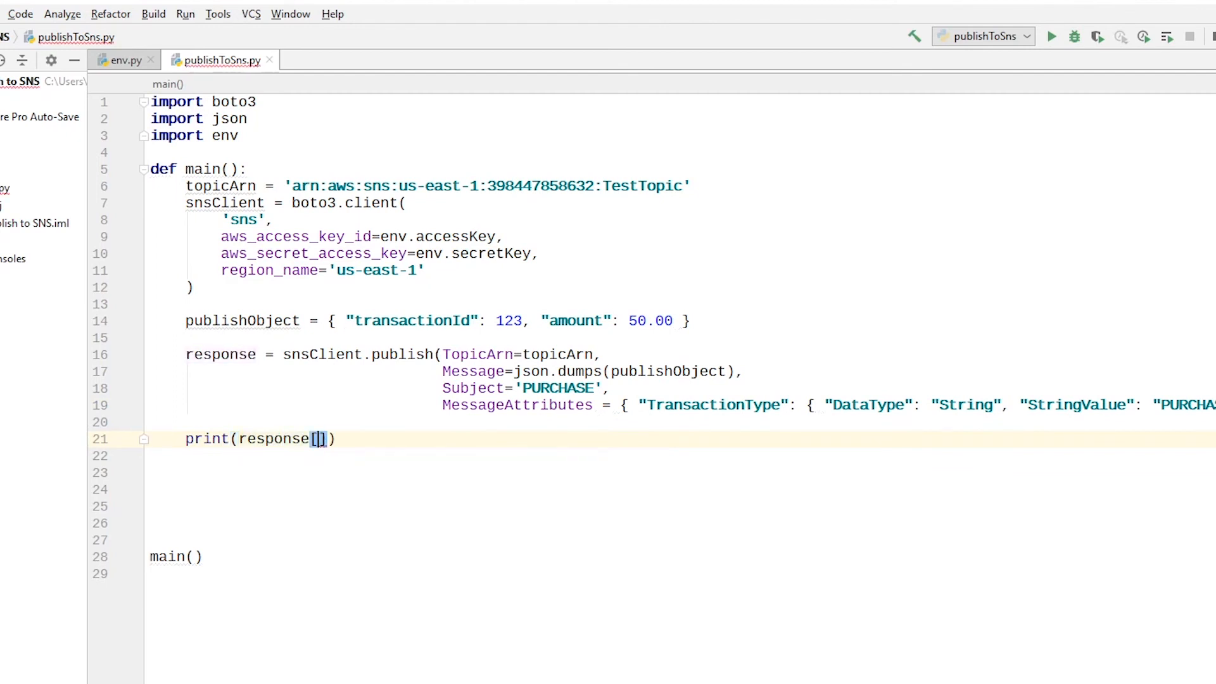
text('Res')
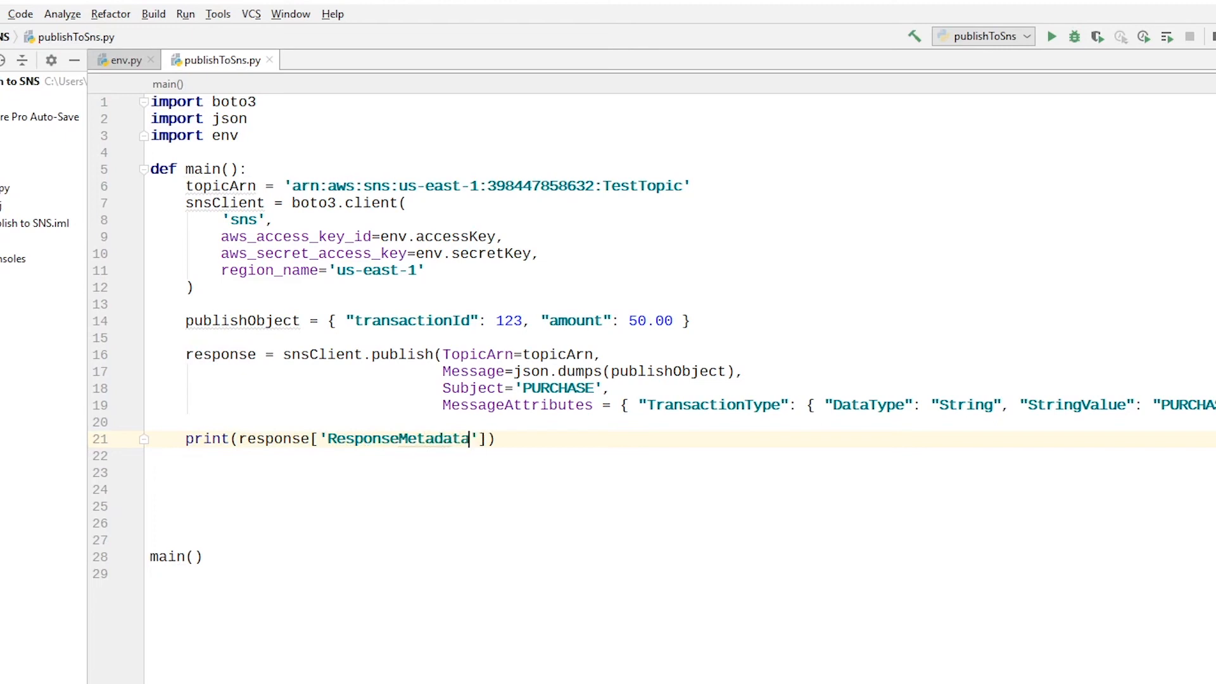
text([])
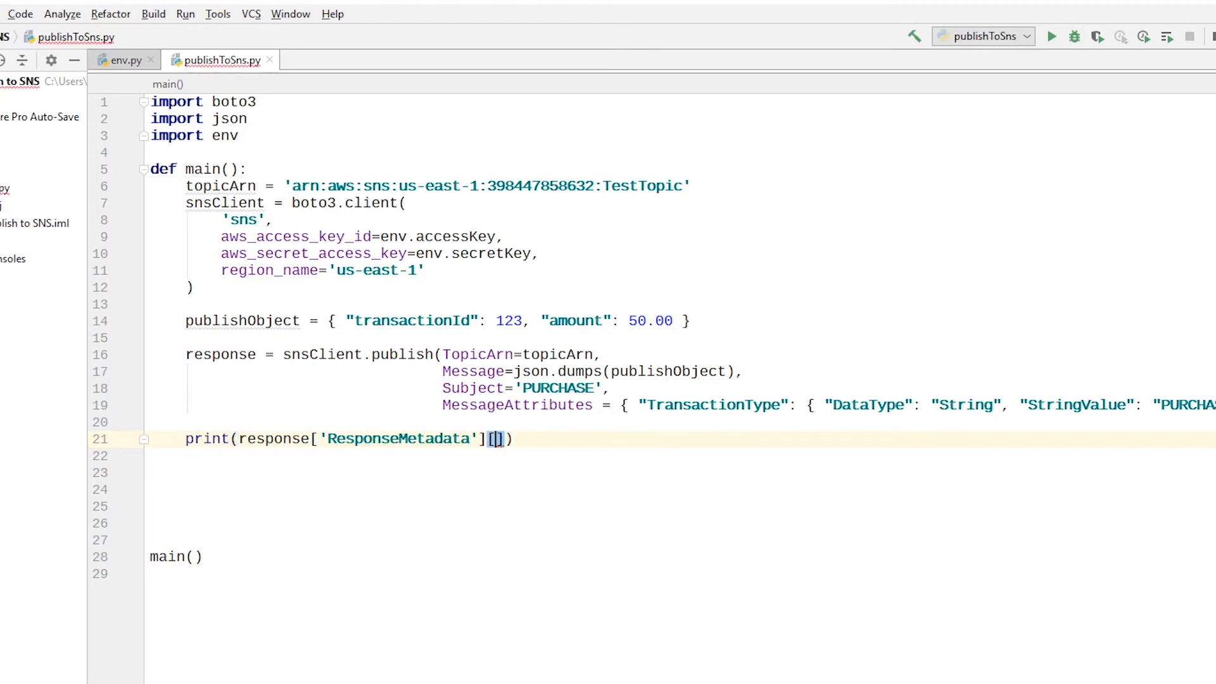
text(')
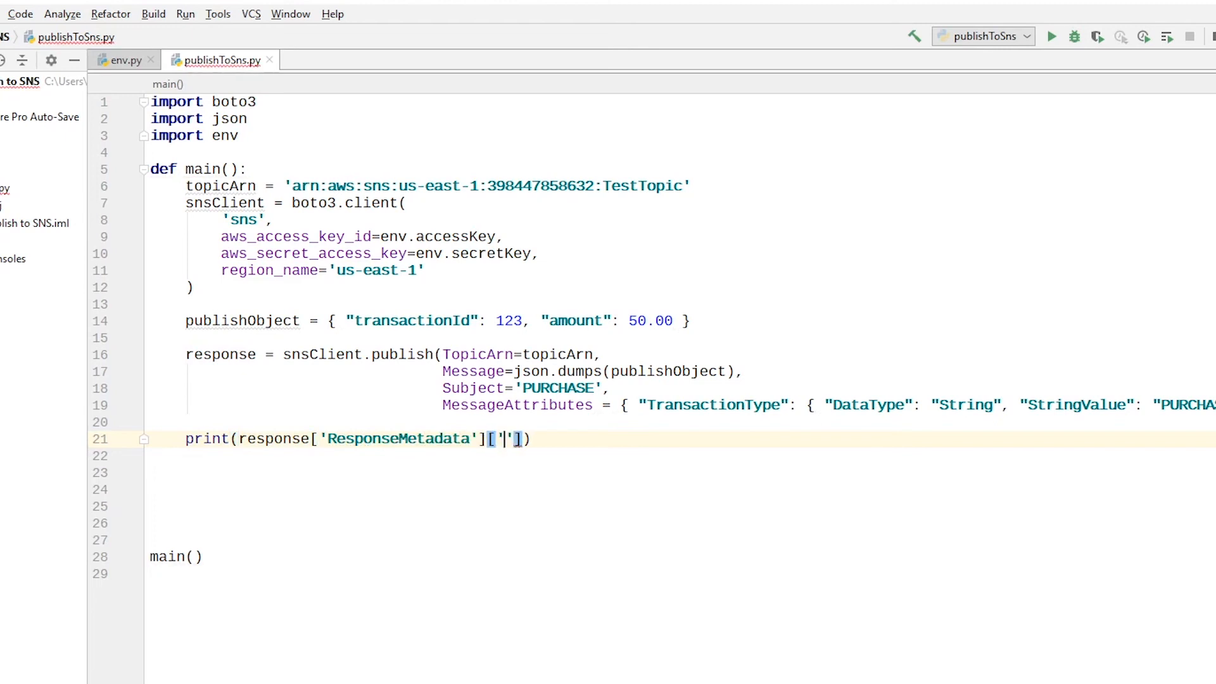
text(HTTP)
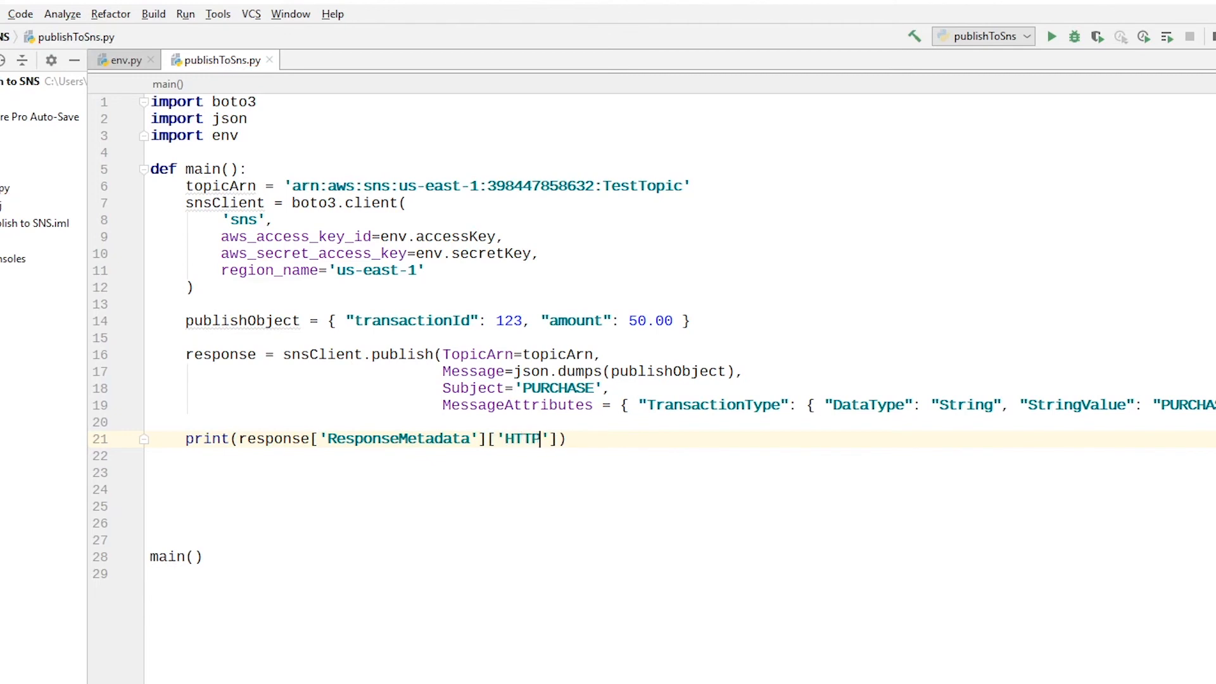
text(StatusCode)
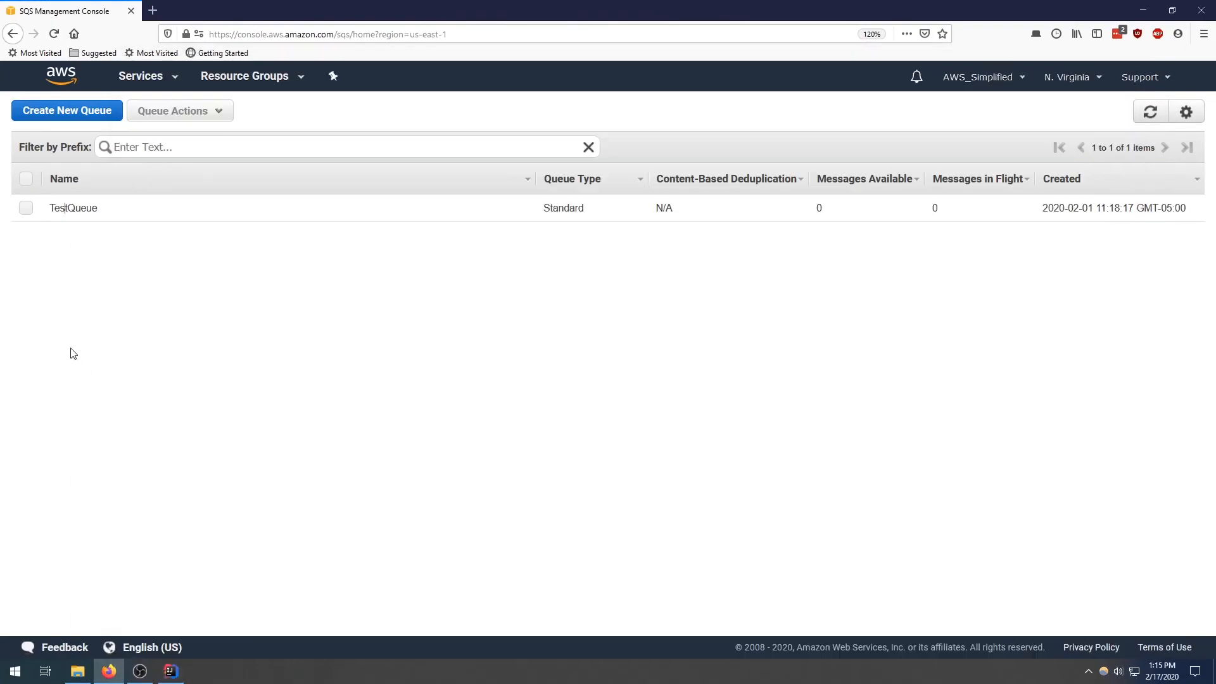
Refresh the SQS queue list and open TestQueue's View/Delete Messages window
click(1150, 111)
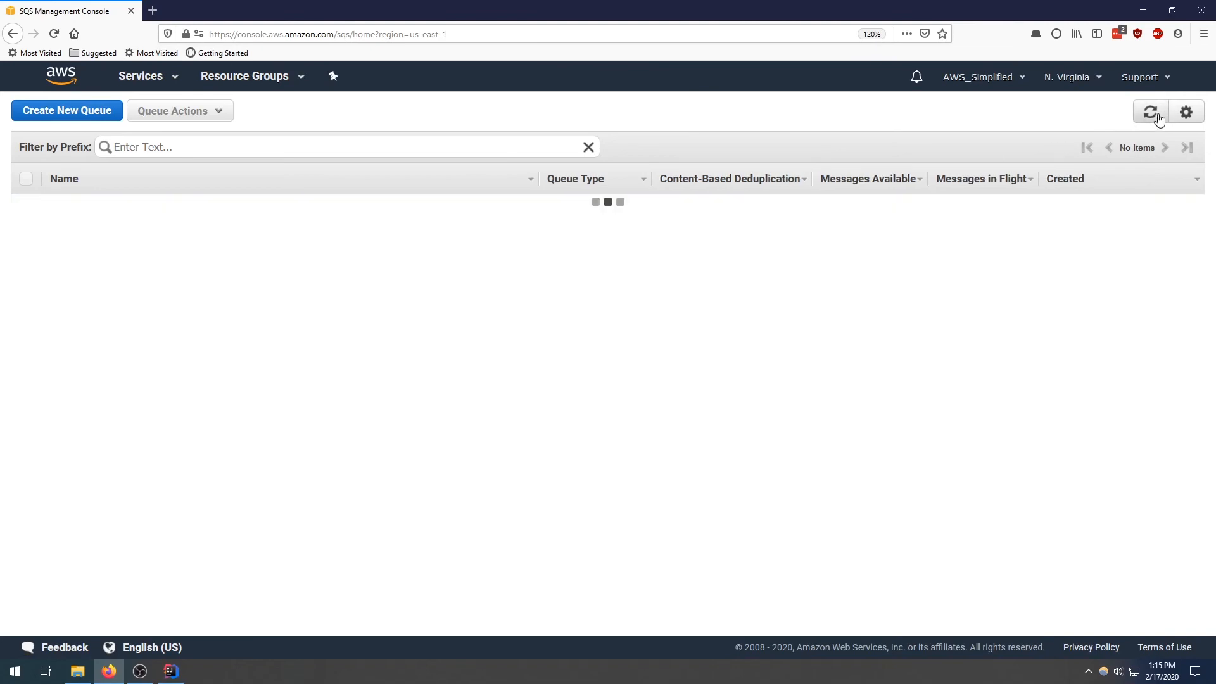
click(1150, 111)
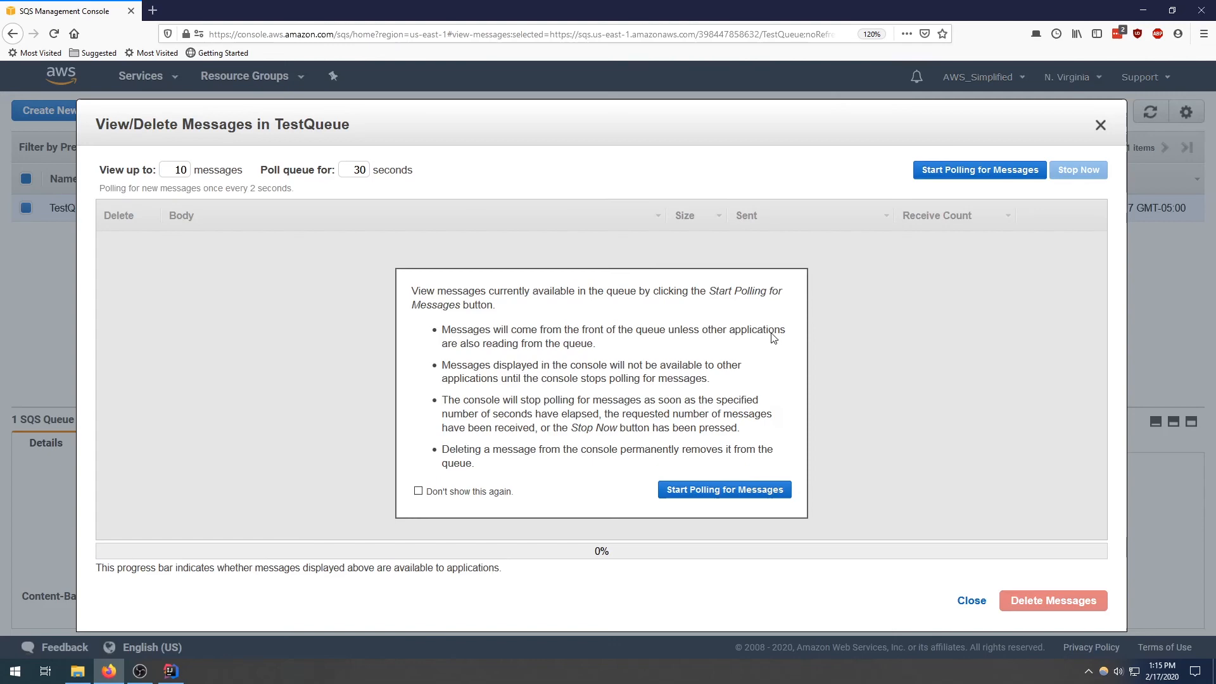
Poll TestQueue and view the received message's details, showing Subject PURCHASE and TransactionType
click(722, 490)
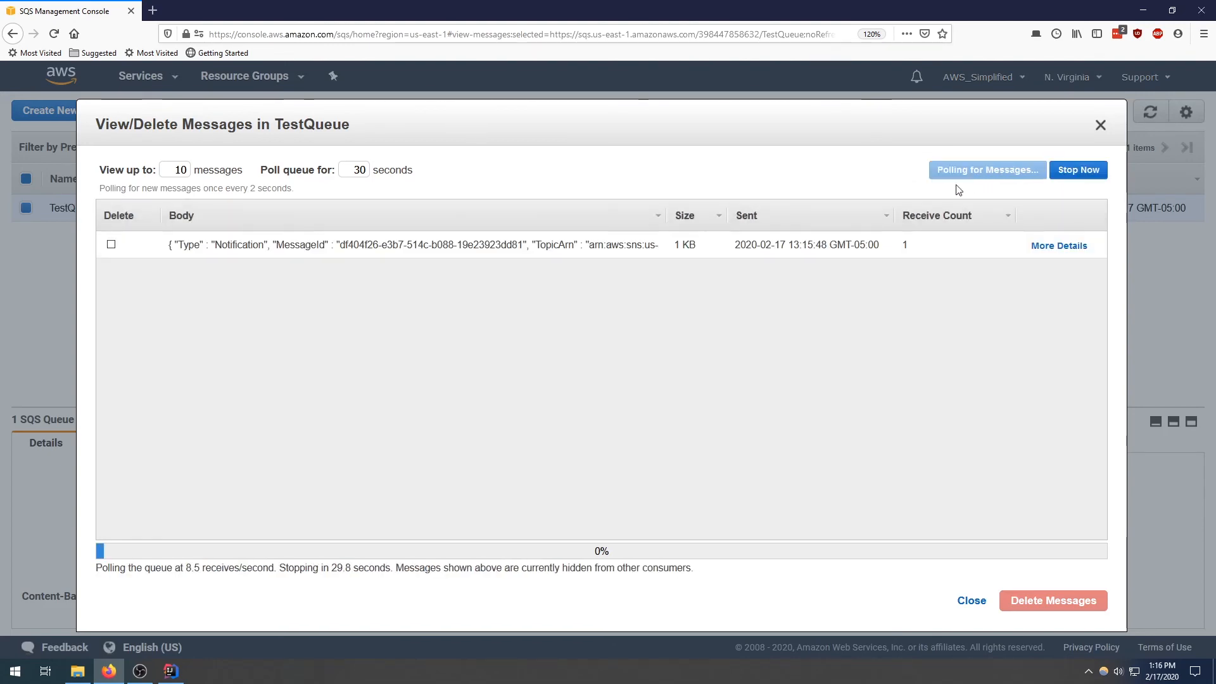
click(1057, 245)
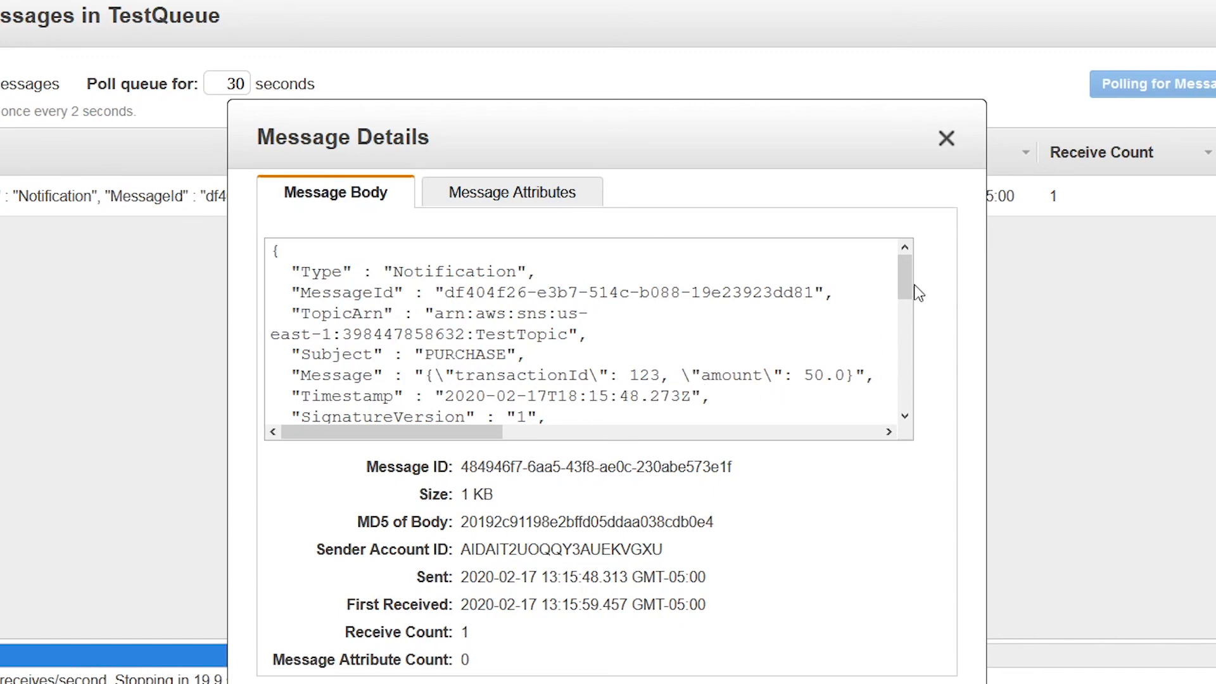
scroll(down, 3)
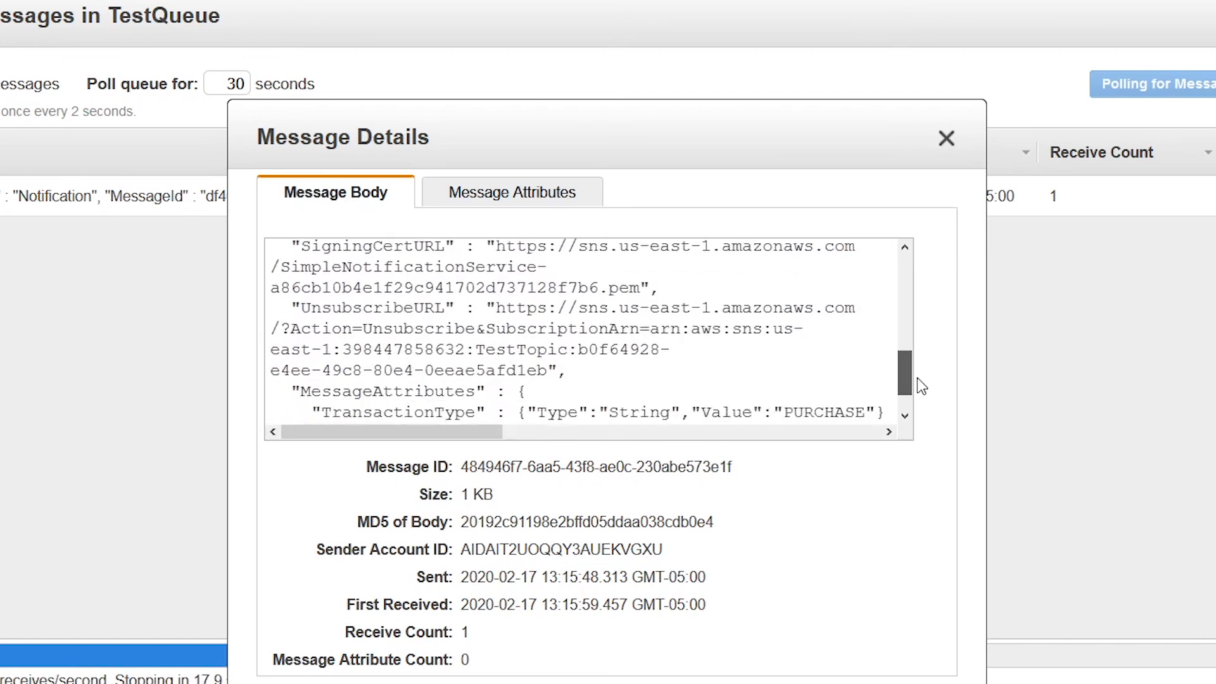